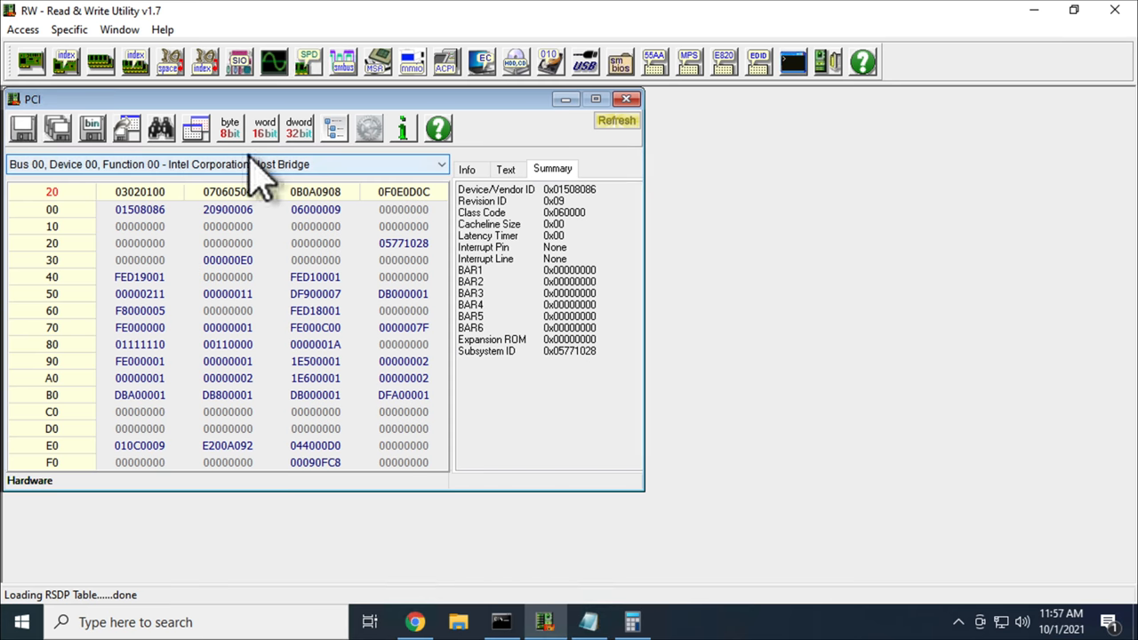
mouse_move(98, 199)
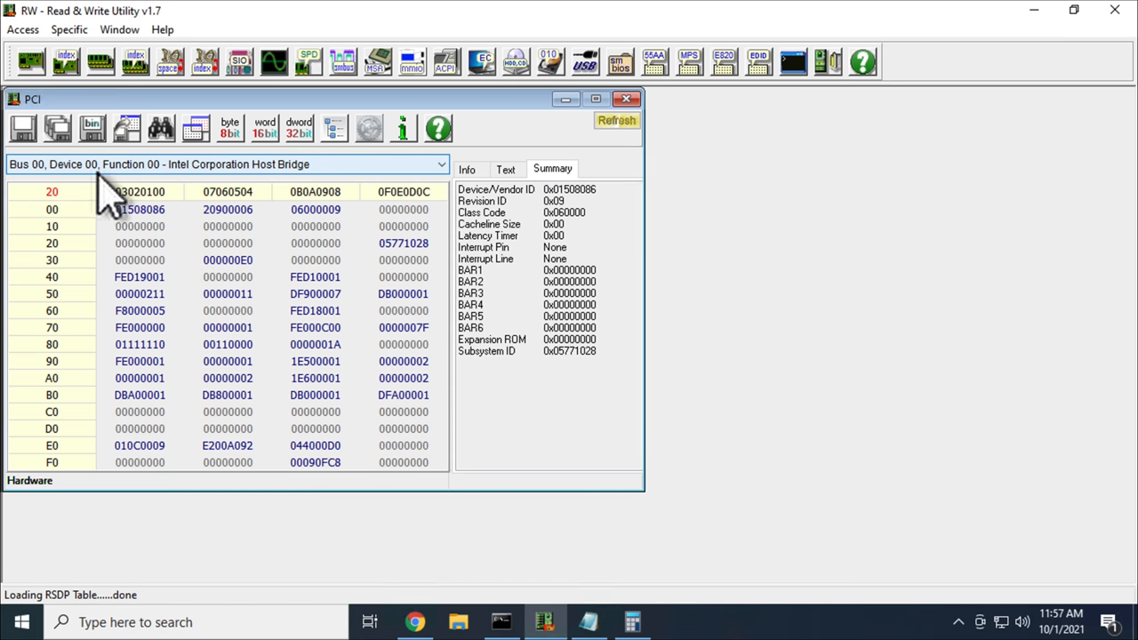
mouse_move(270, 187)
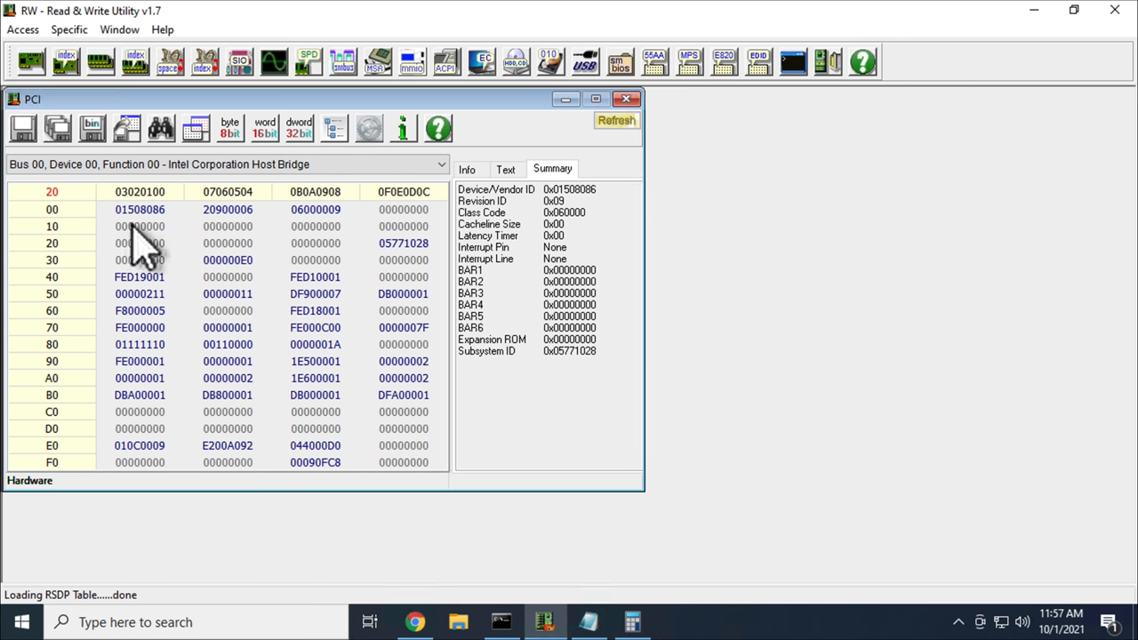
mouse_move(370, 258)
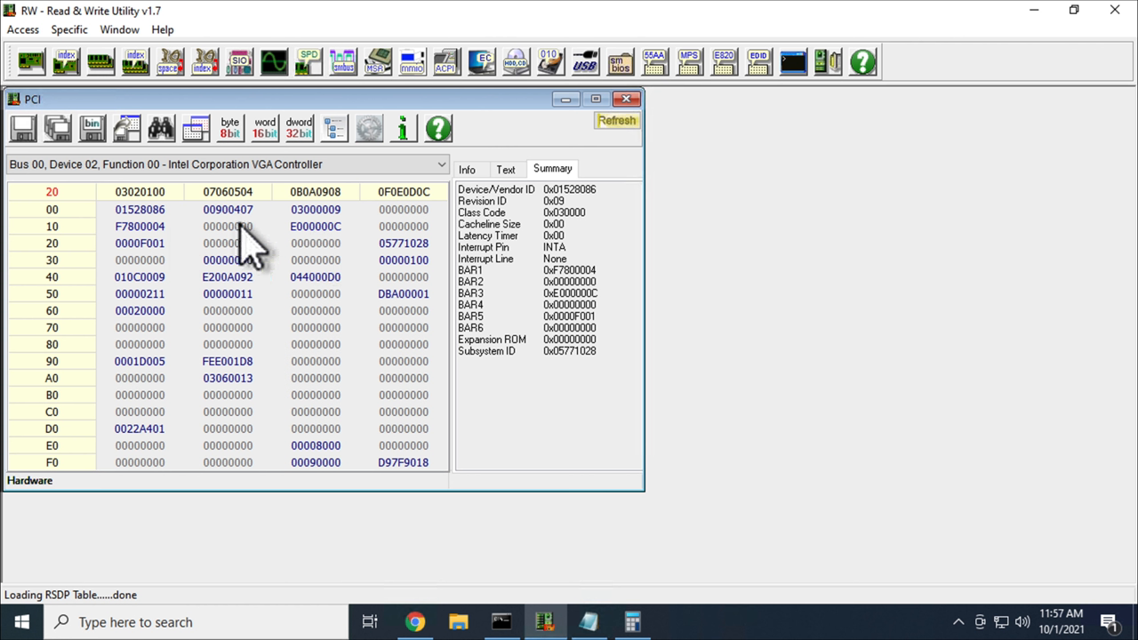
mouse_move(151, 252)
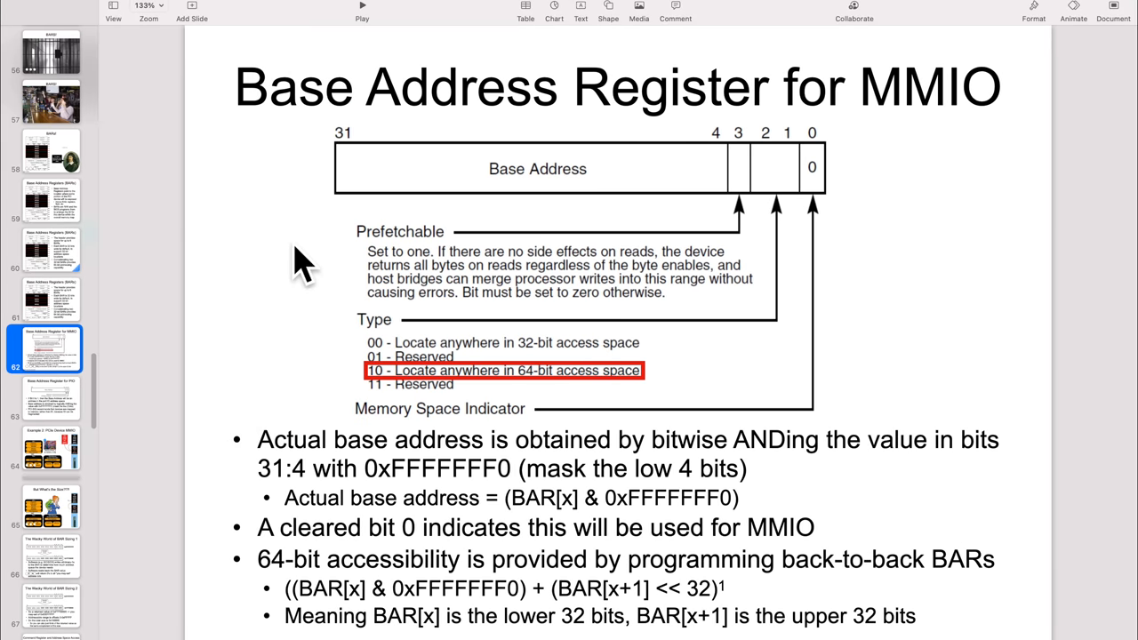
mouse_move(815, 213)
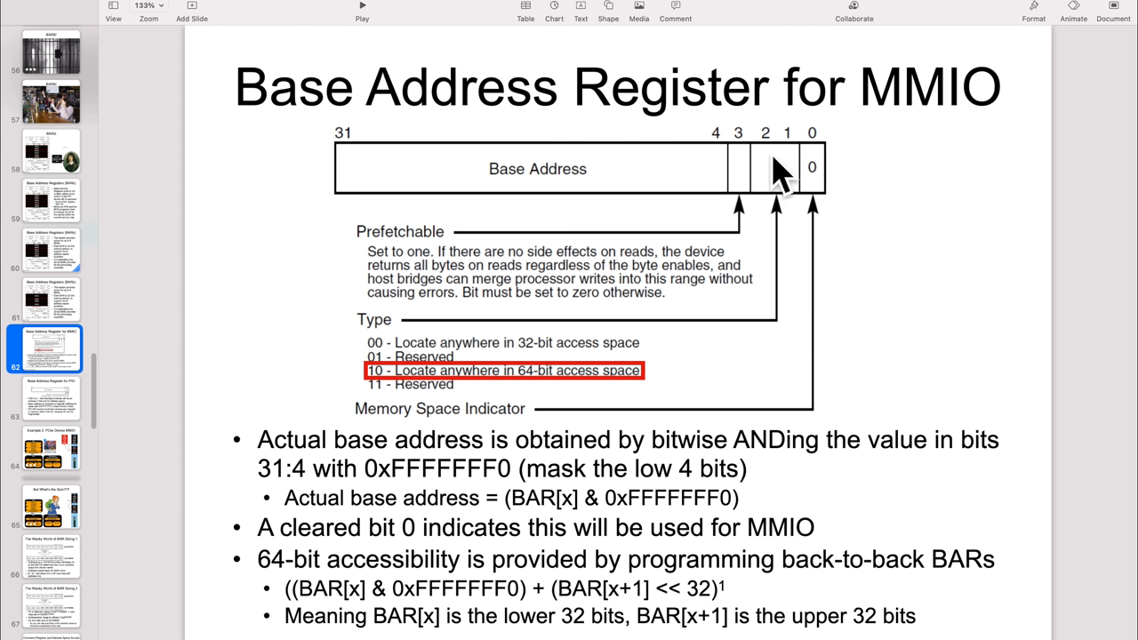
mouse_move(814, 217)
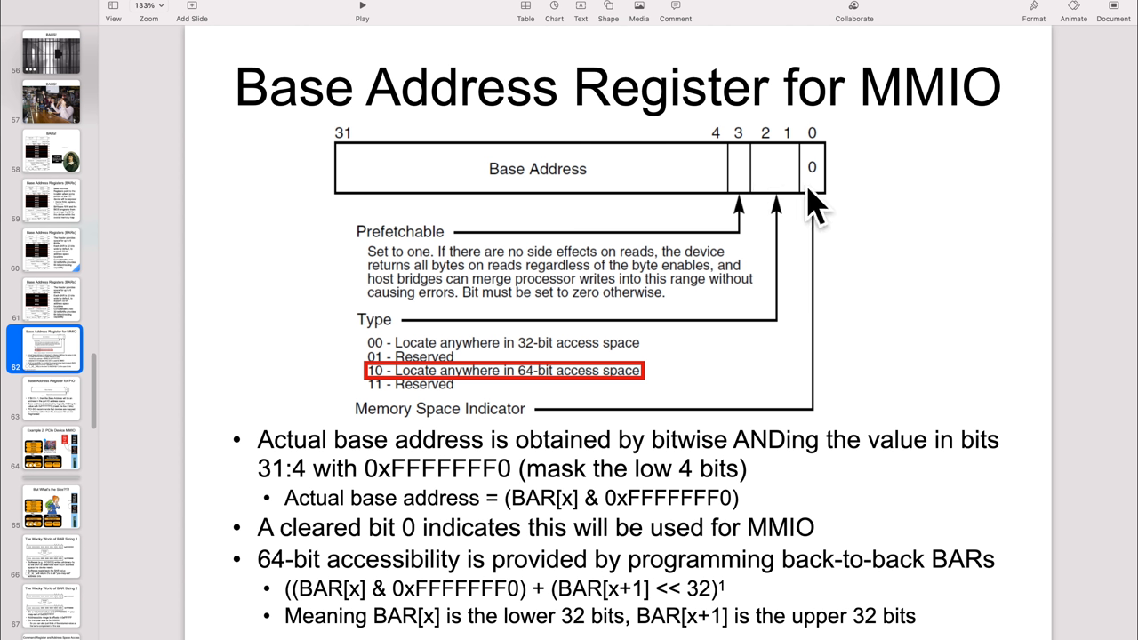
mouse_move(406, 409)
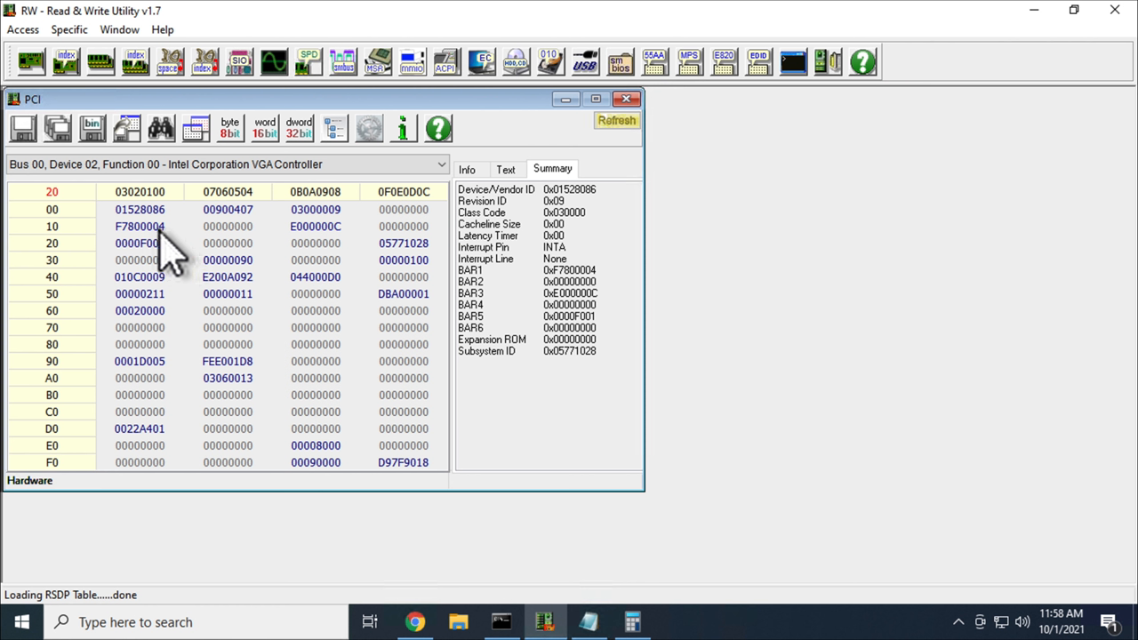
mouse_move(311, 258)
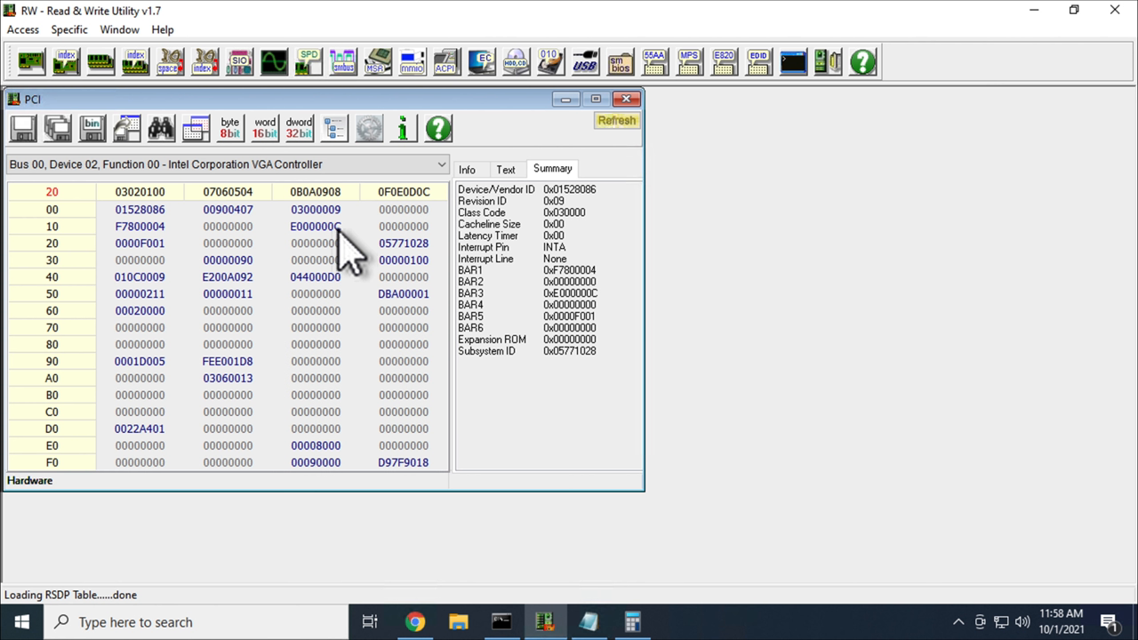
mouse_move(334, 253)
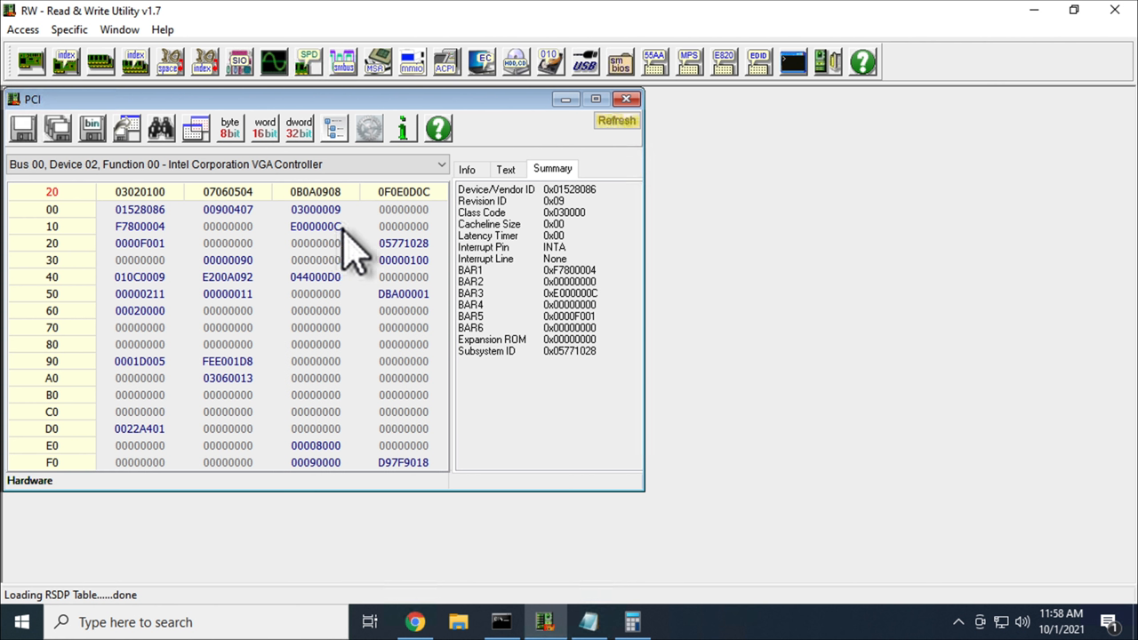
mouse_move(341, 263)
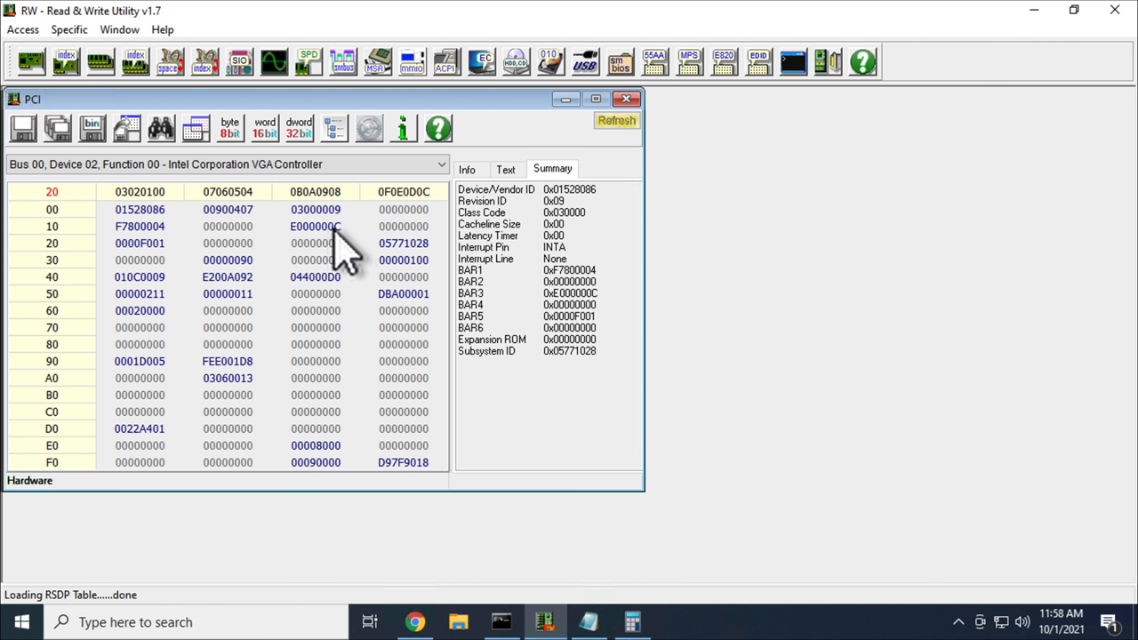
mouse_move(284, 266)
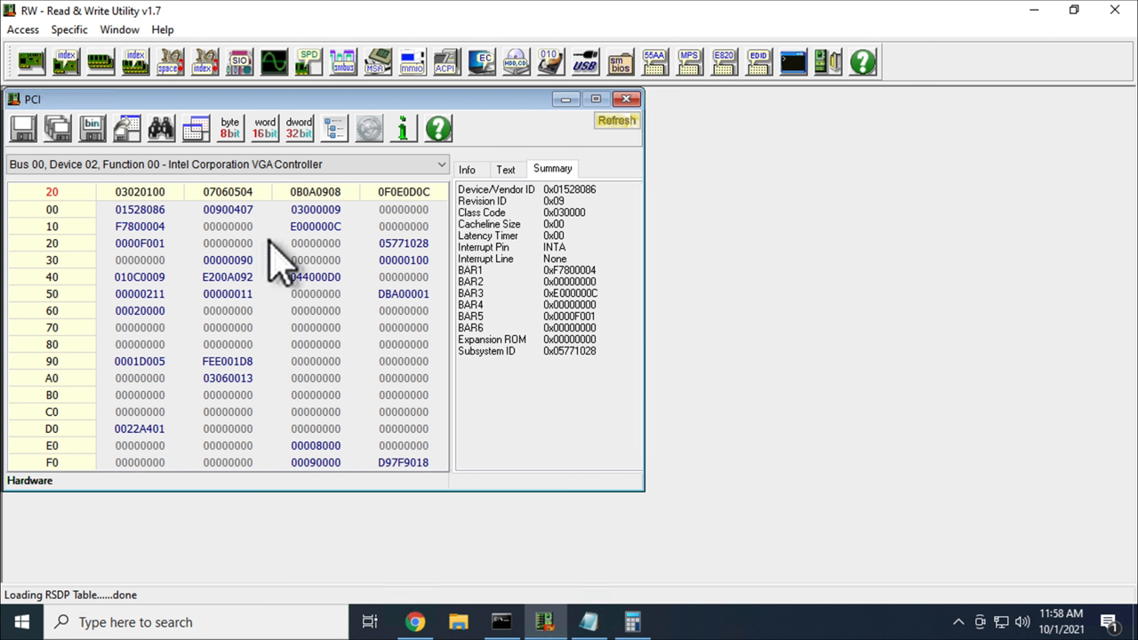
mouse_move(169, 270)
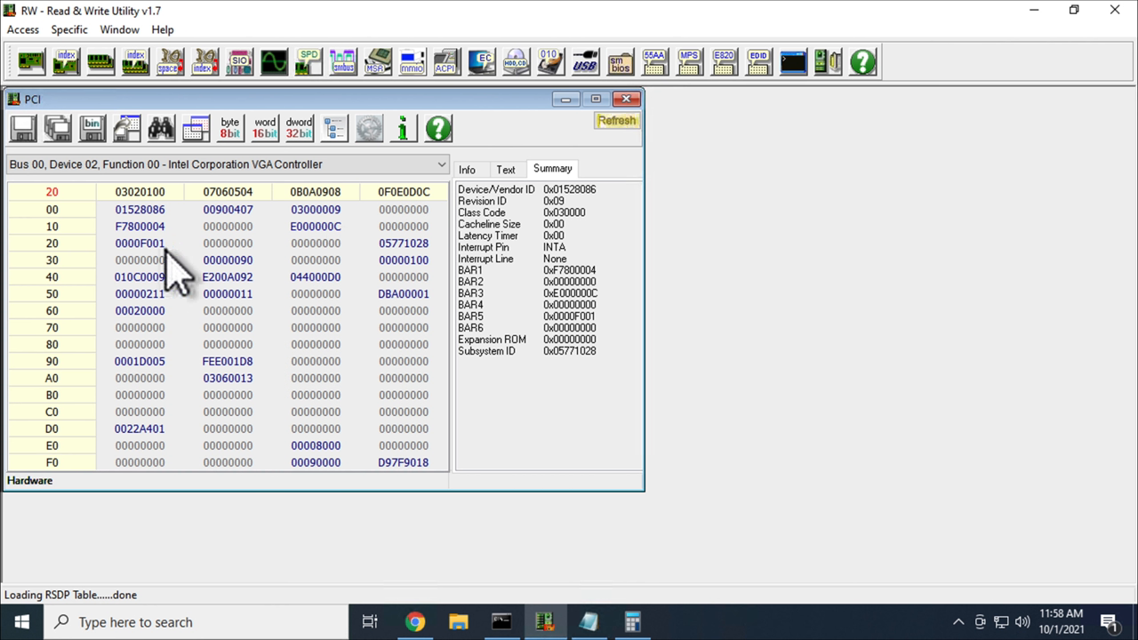
mouse_move(164, 269)
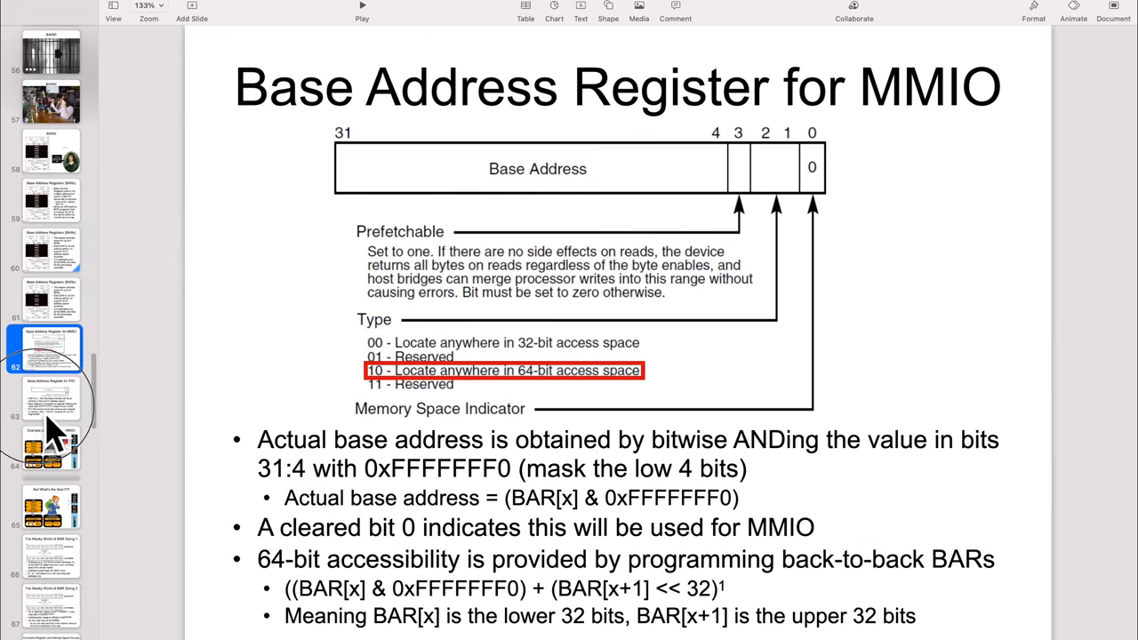
left_click(53, 398)
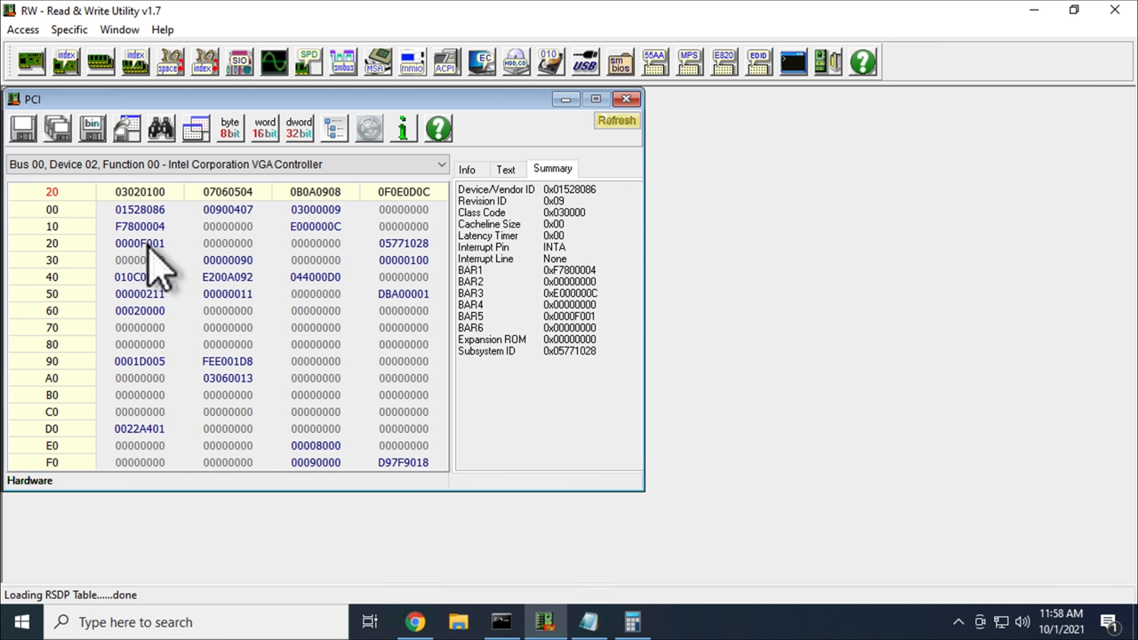
mouse_move(159, 276)
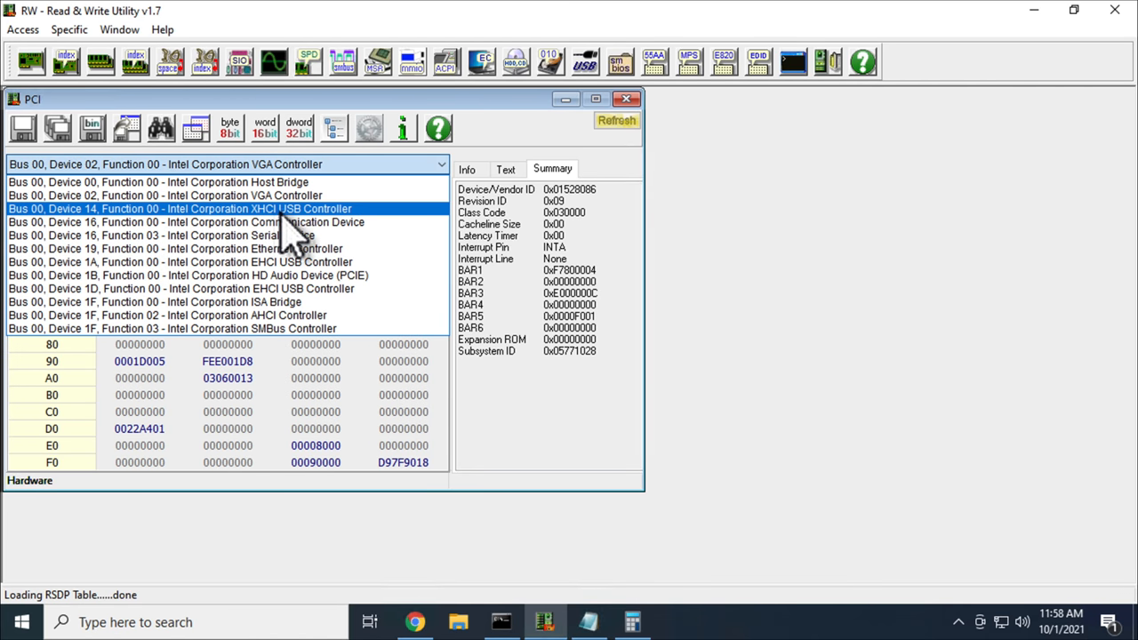
Step: Select the Intel Serial Device at Bus 00, Device 16, Function 03, showing BAR values 0000F0E1 and F7C3A000
left_click(178, 208)
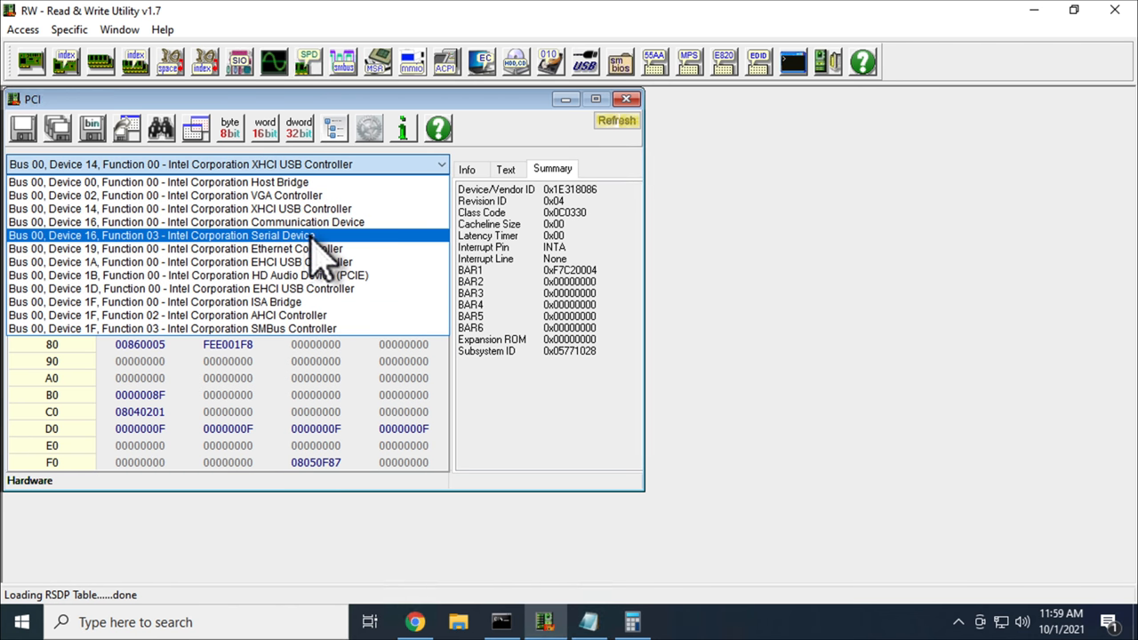
left_click(169, 234)
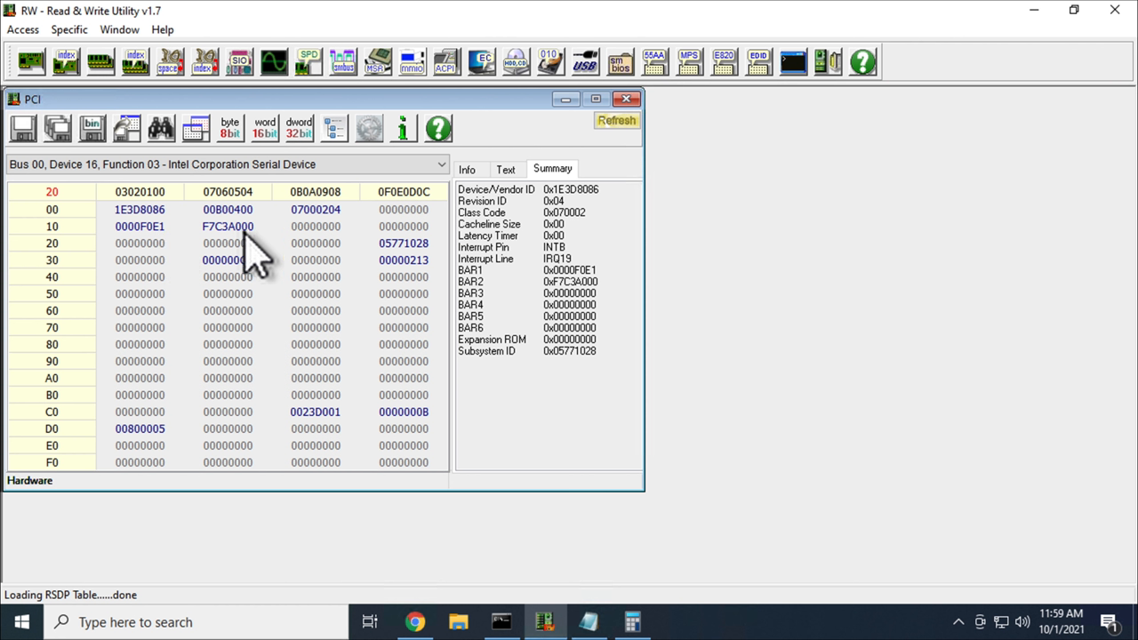
mouse_move(267, 252)
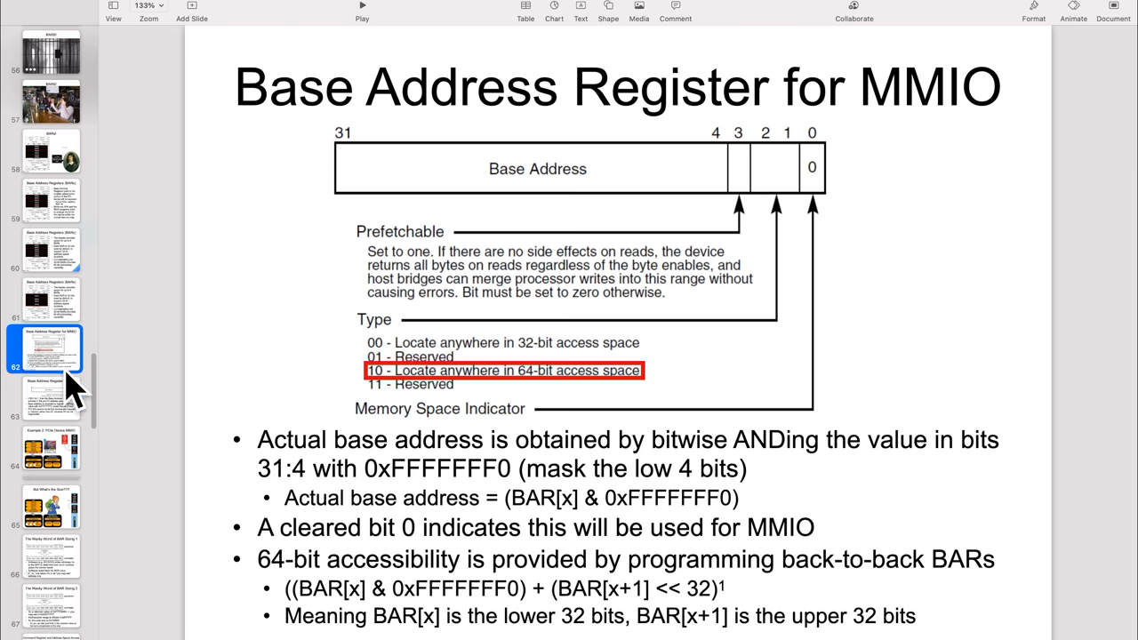
mouse_move(786, 198)
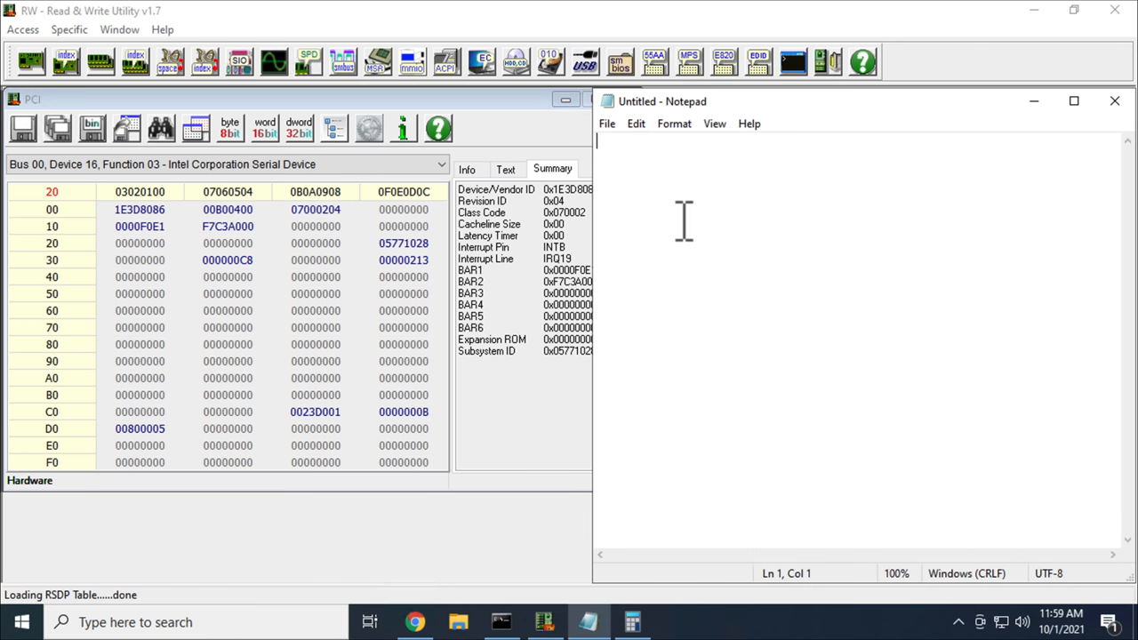
Step: Record the serial device's original BAR0 value F0E1 on the first line of a new Notepad note
type("F0E1")
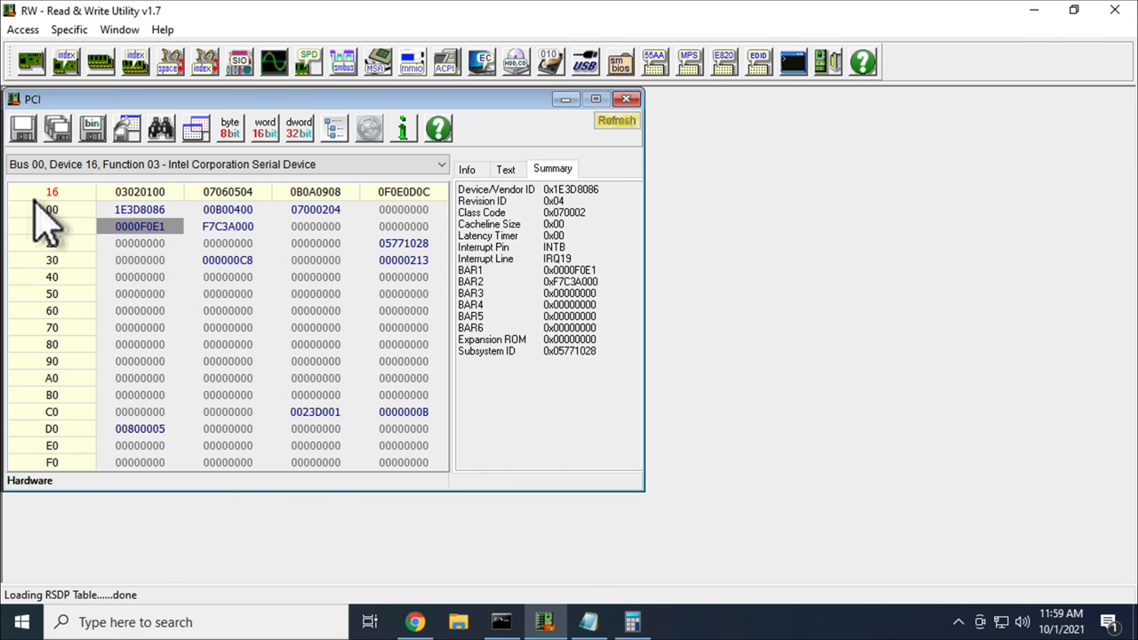
Step: Edit the BAR0 register at offset 10, setting every bit to 1 so it holds all Fs
right_click(138, 226)
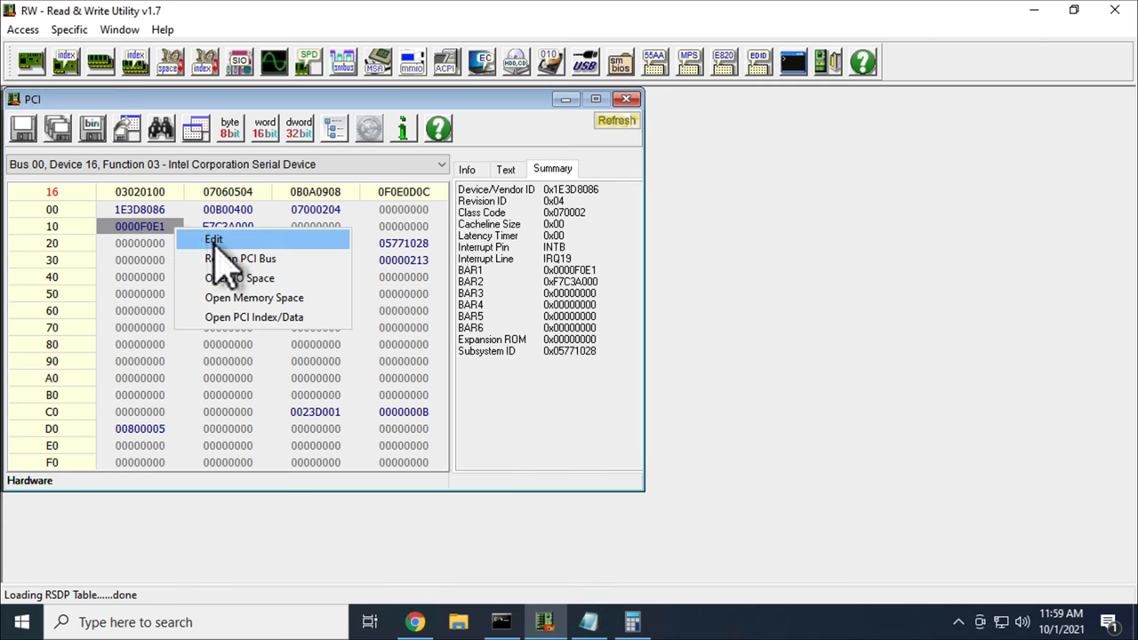
left_click(214, 240)
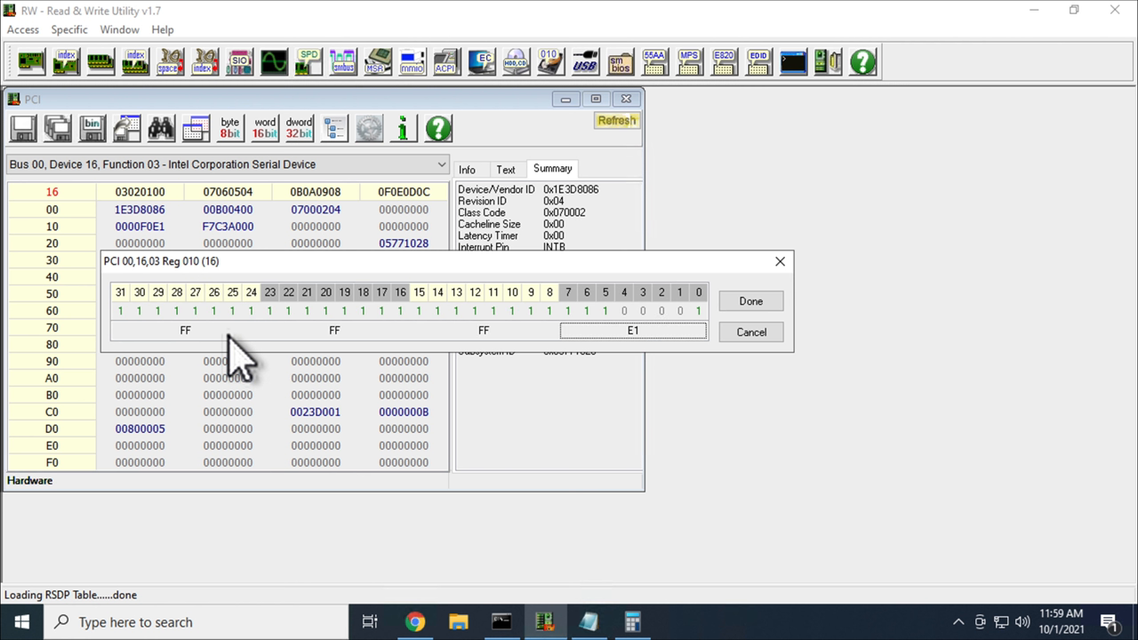
left_click(750, 301)
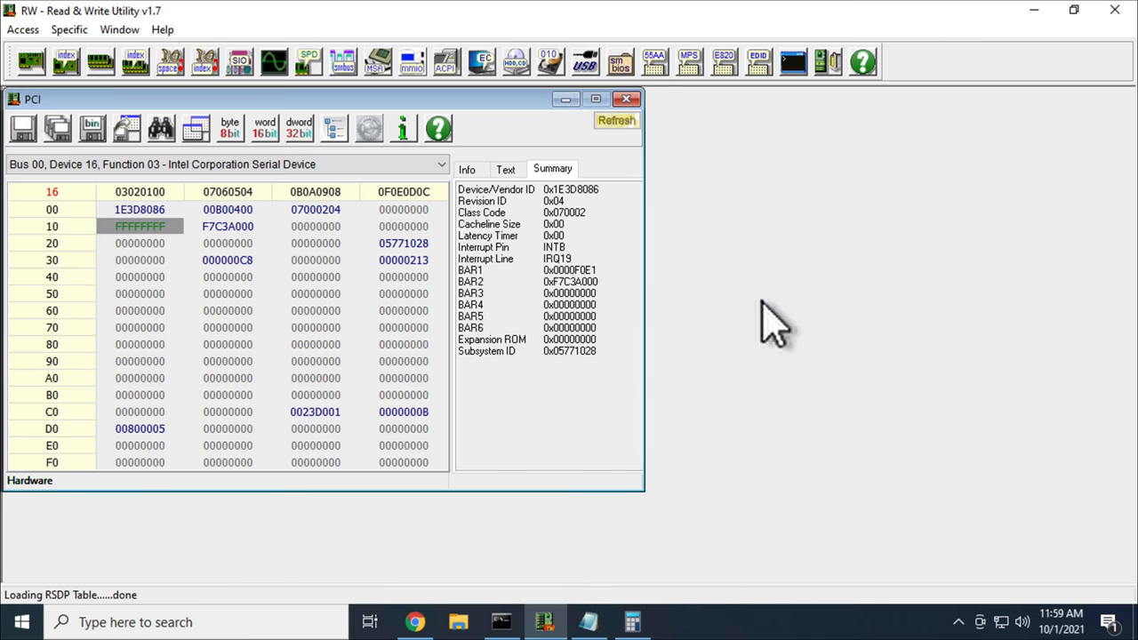
Step: Write the BAR0 size line 'FFF9 (1001) -> (0110) 0006 + 1 = 7' in Notepad, correcting a mistyped digit
left_click(139, 226)
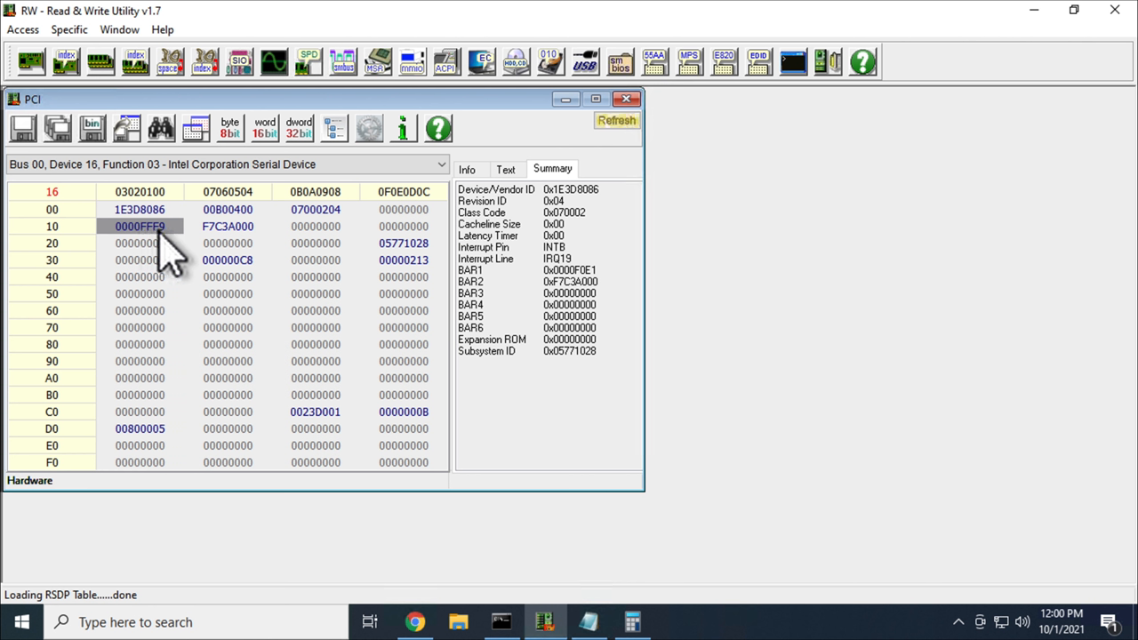
mouse_move(569, 543)
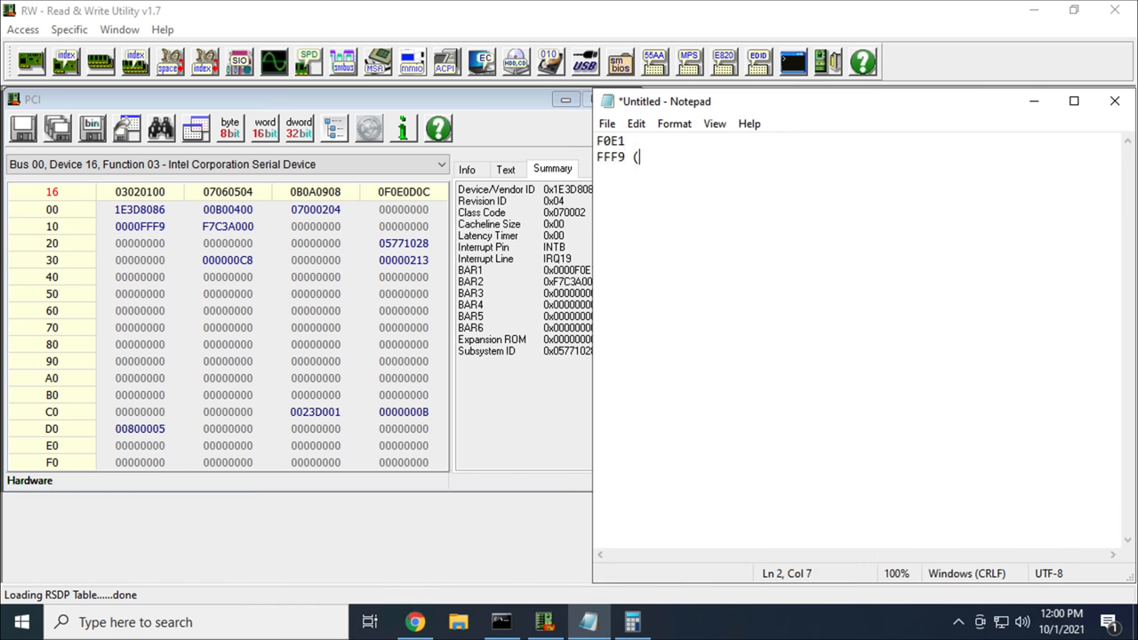
type("1")
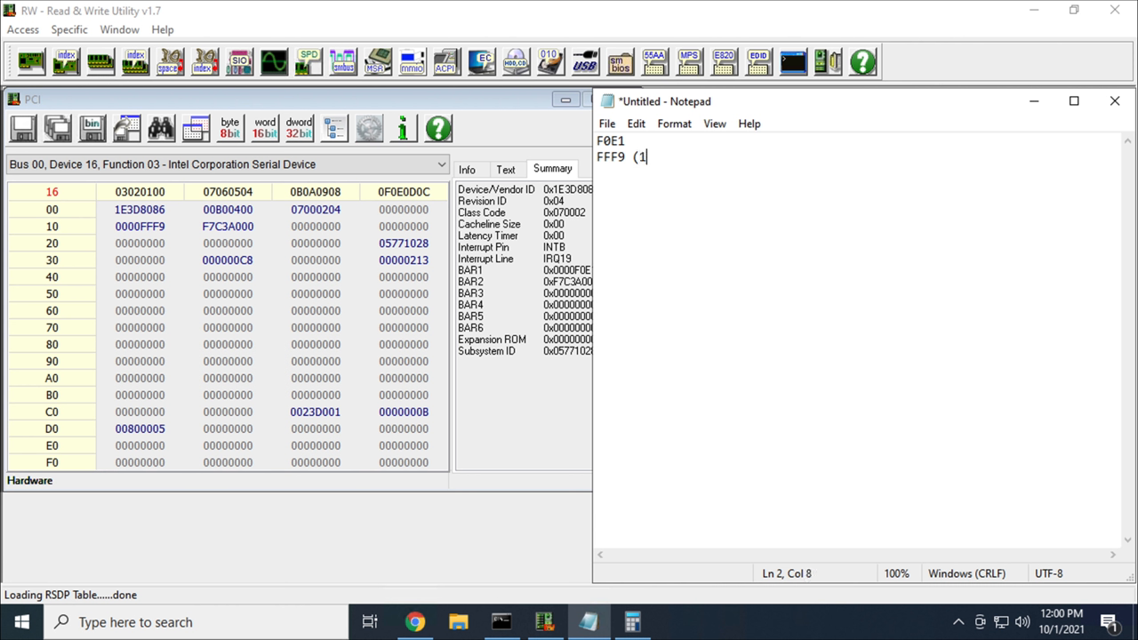
type("001) -")
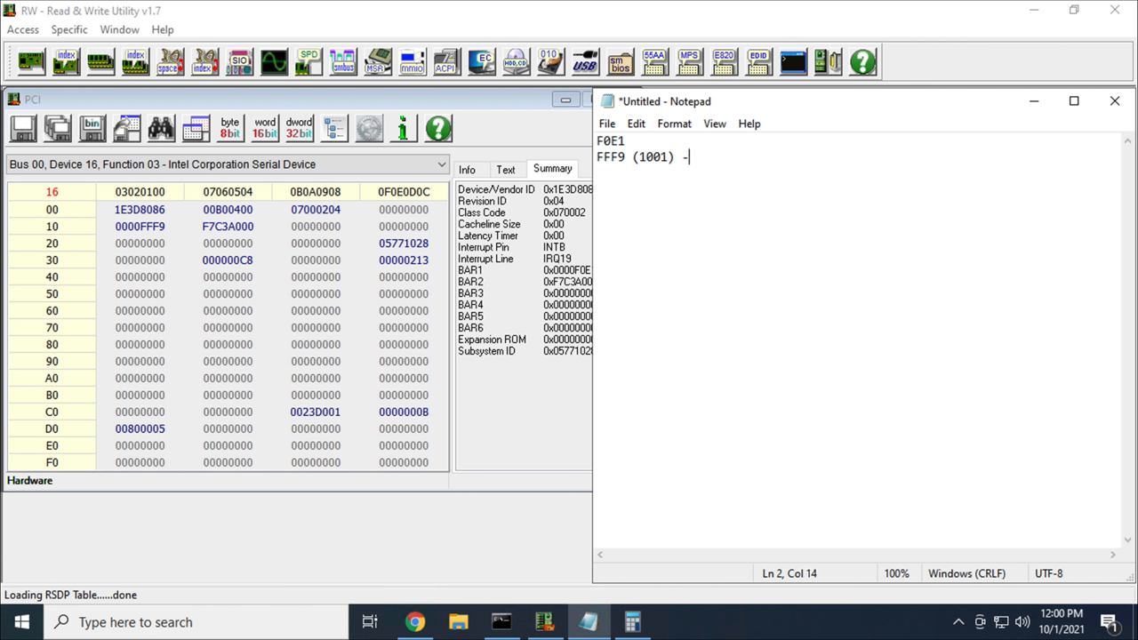
type(">")
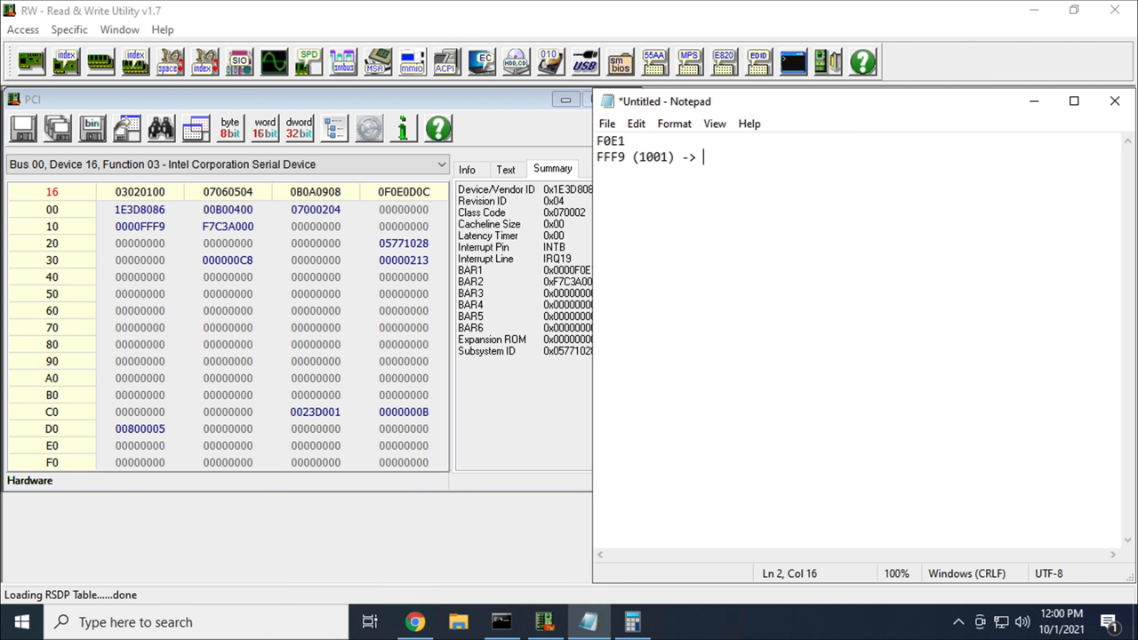
type("(0110) 7")
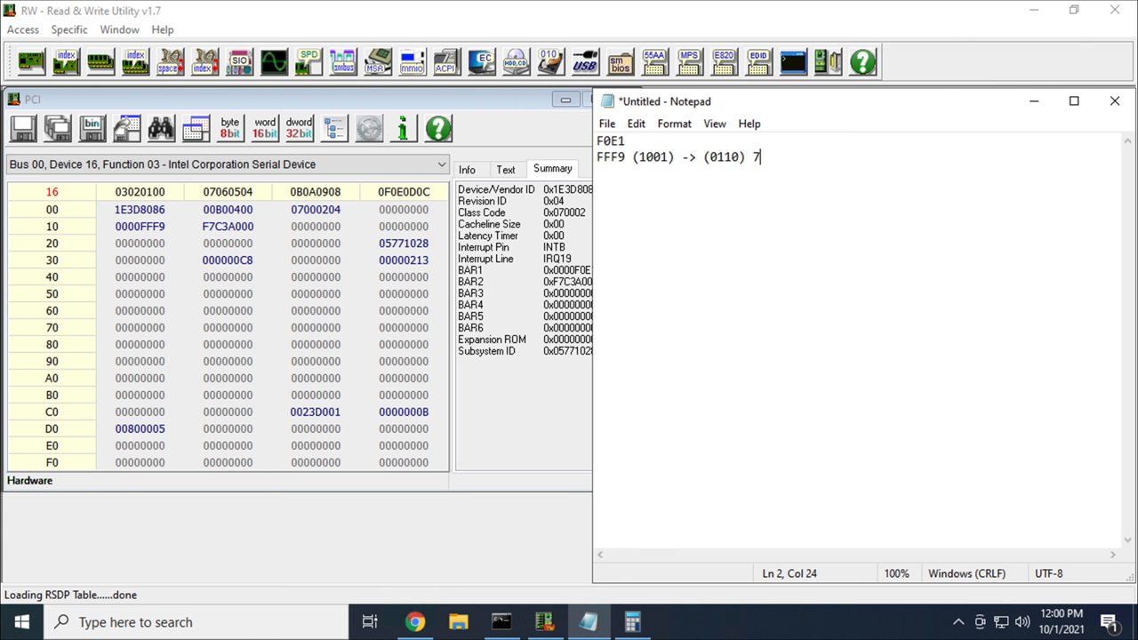
key("Backspace")
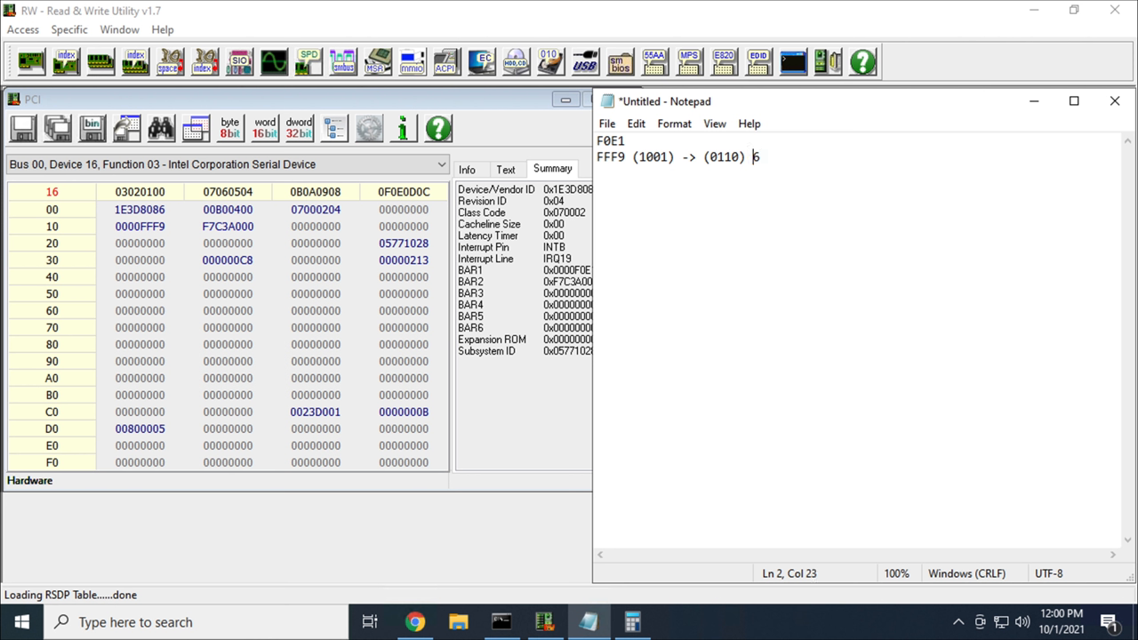
mouse_move(687, 195)
type("000")
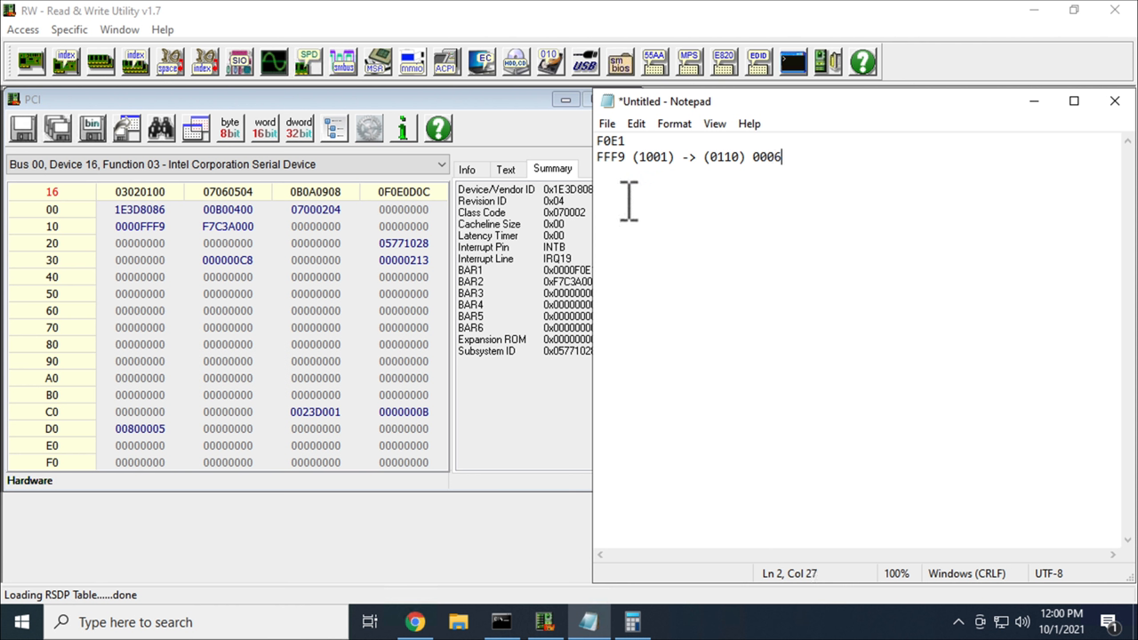
mouse_move(725, 214)
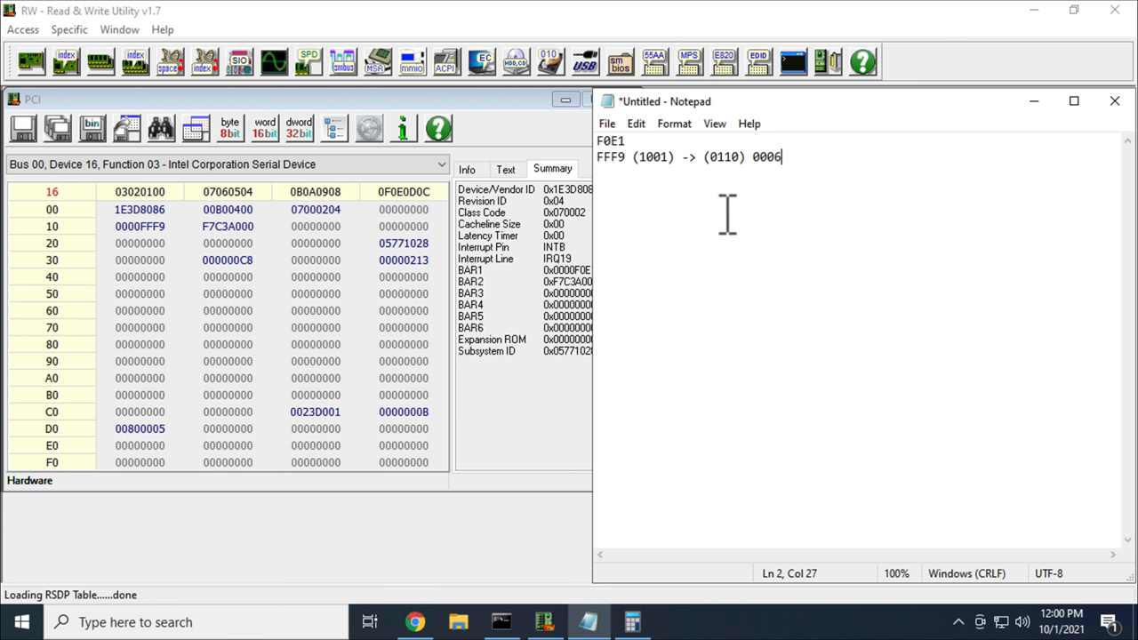
type("+ 1 = 7")
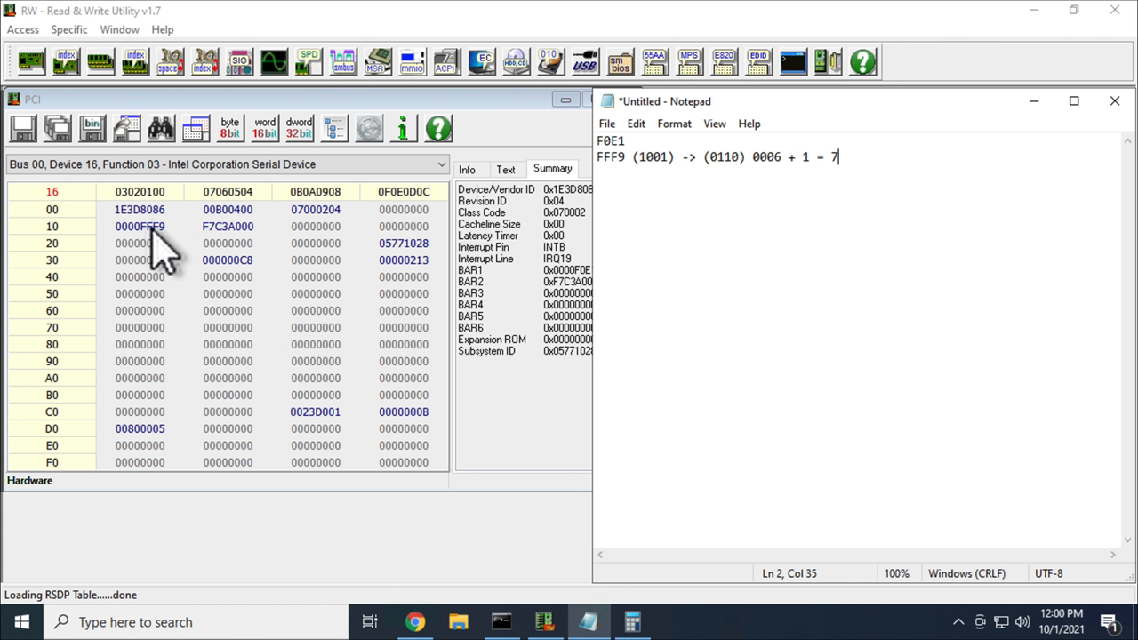
mouse_move(146, 263)
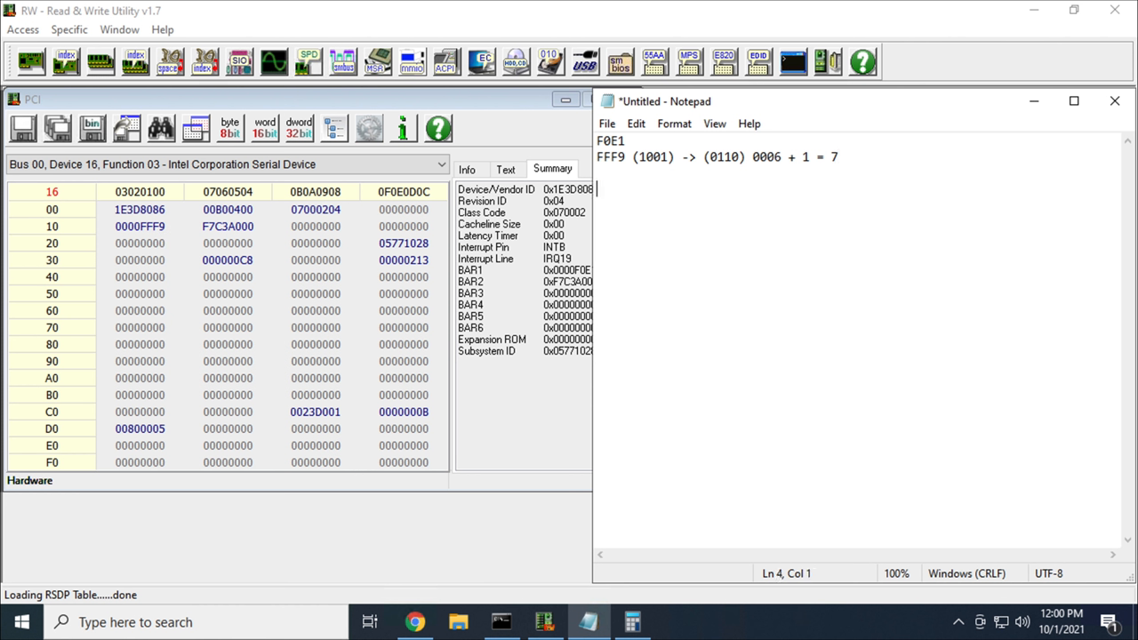
mouse_move(691, 217)
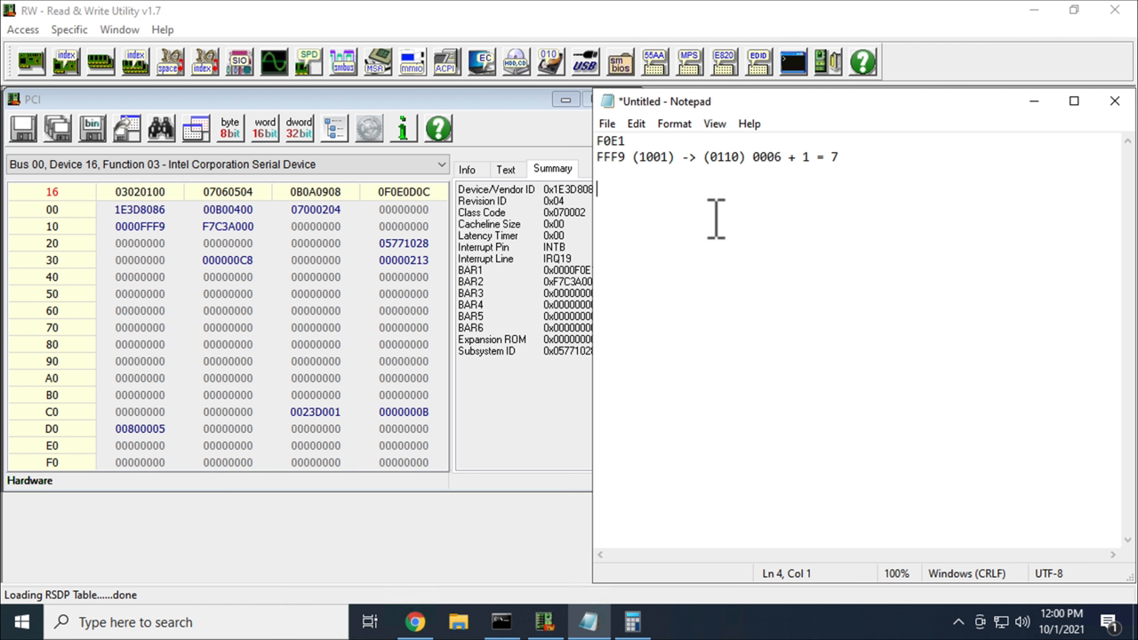
Step: Record BAR1's original value F7C3A000 in the Notepad note
type("F")
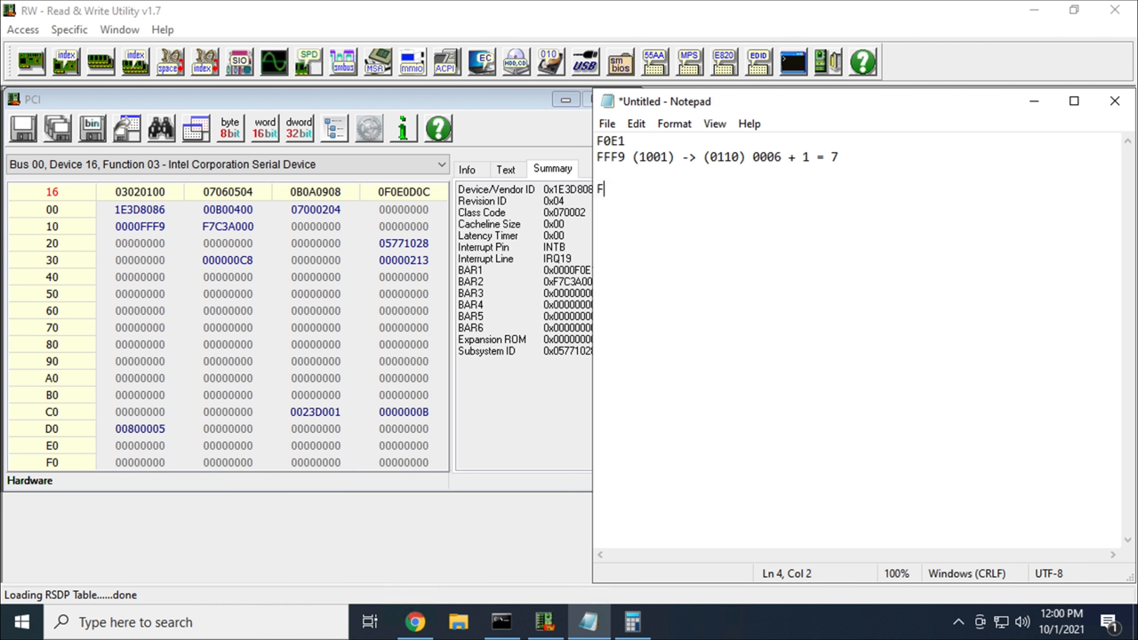
type("7C3A")
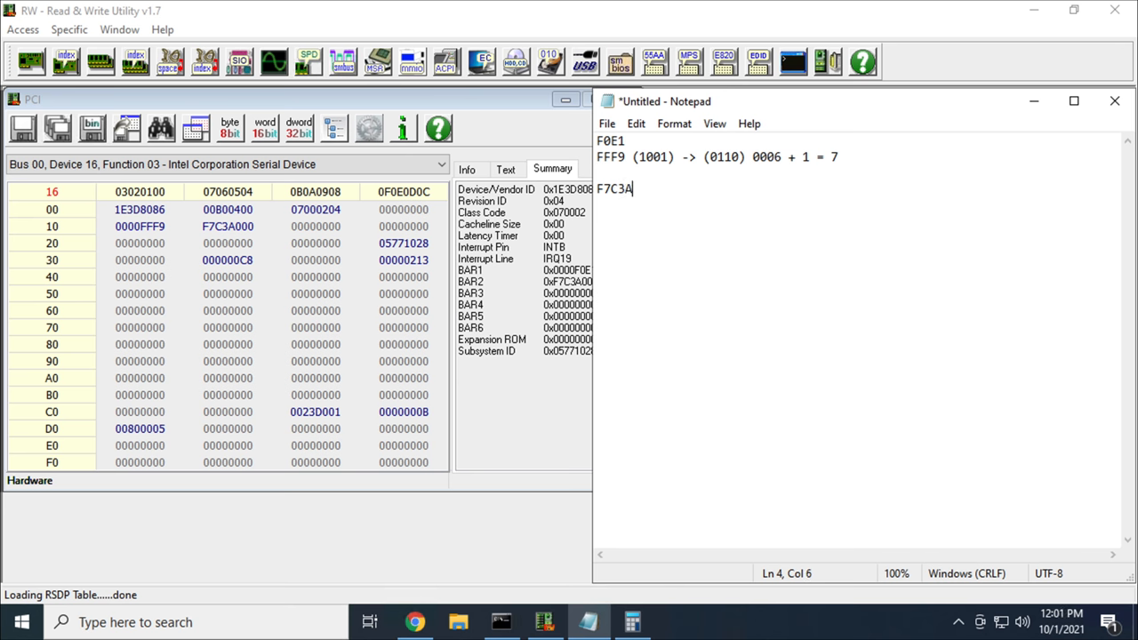
type("000")
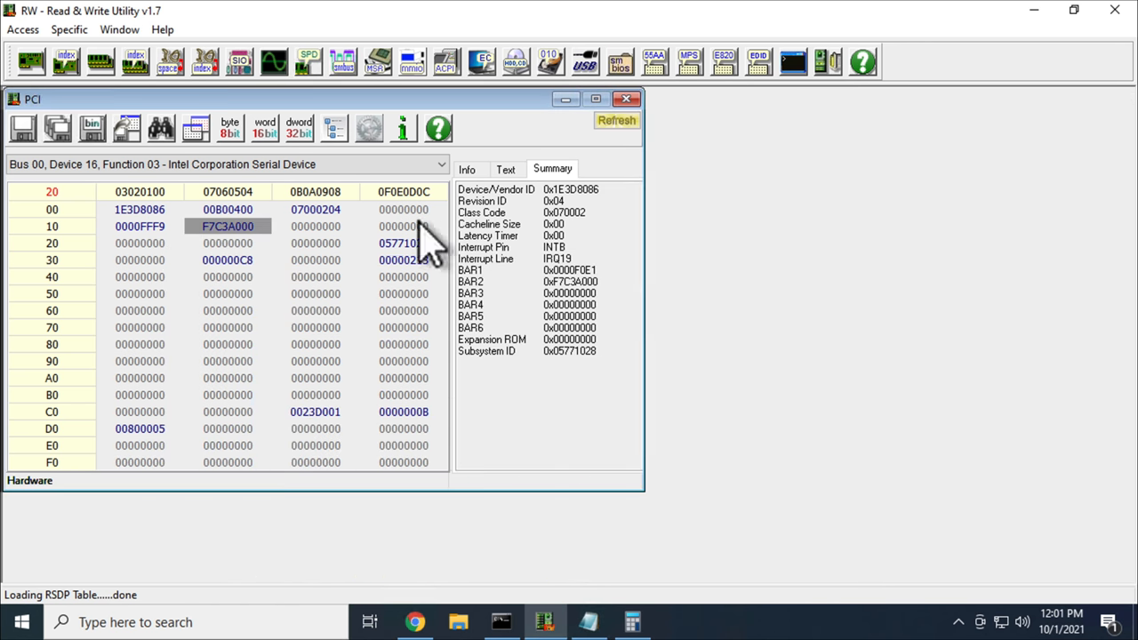
Step: Set every bit of BAR1 at offset 14 to 1 and refresh, reading back FFFFF000
double_click(228, 226)
type("FF")
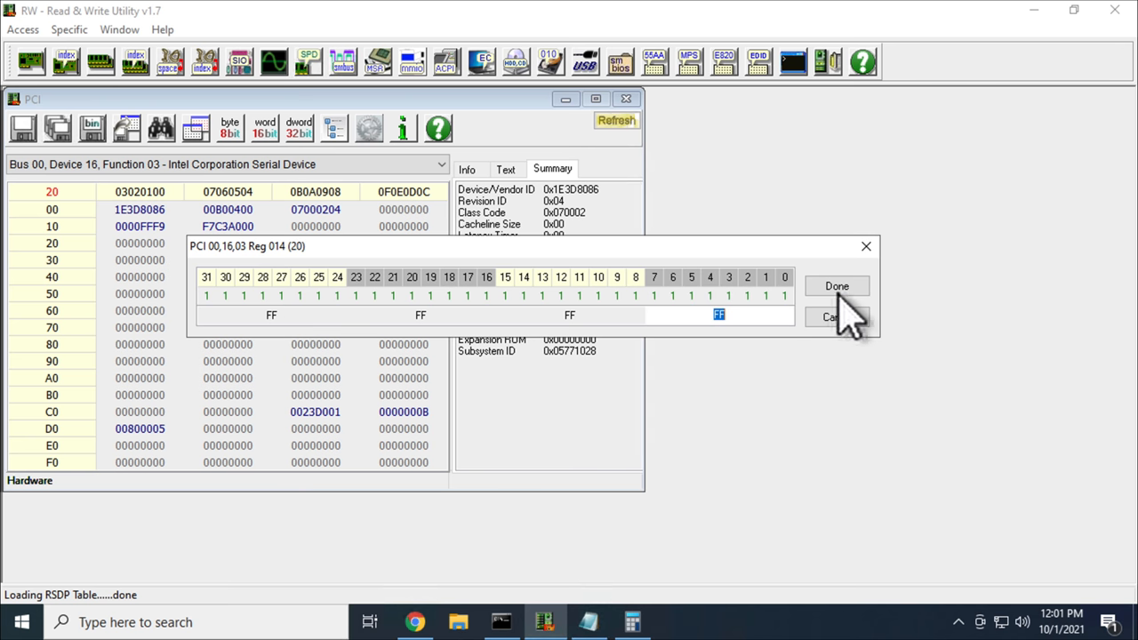
left_click(836, 285)
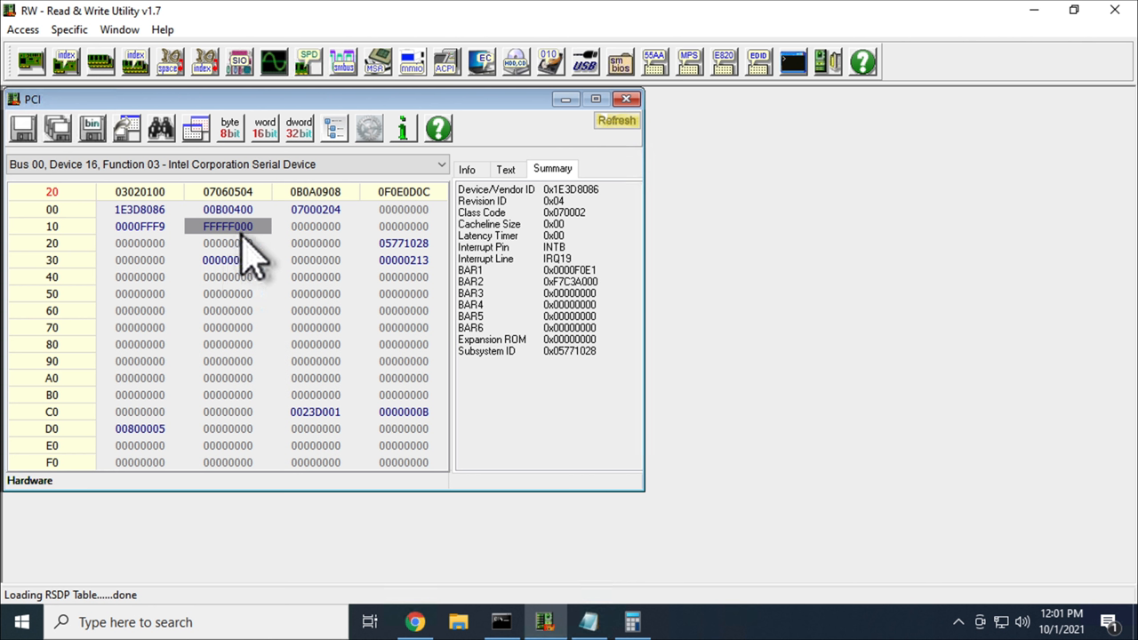
left_click(617, 121)
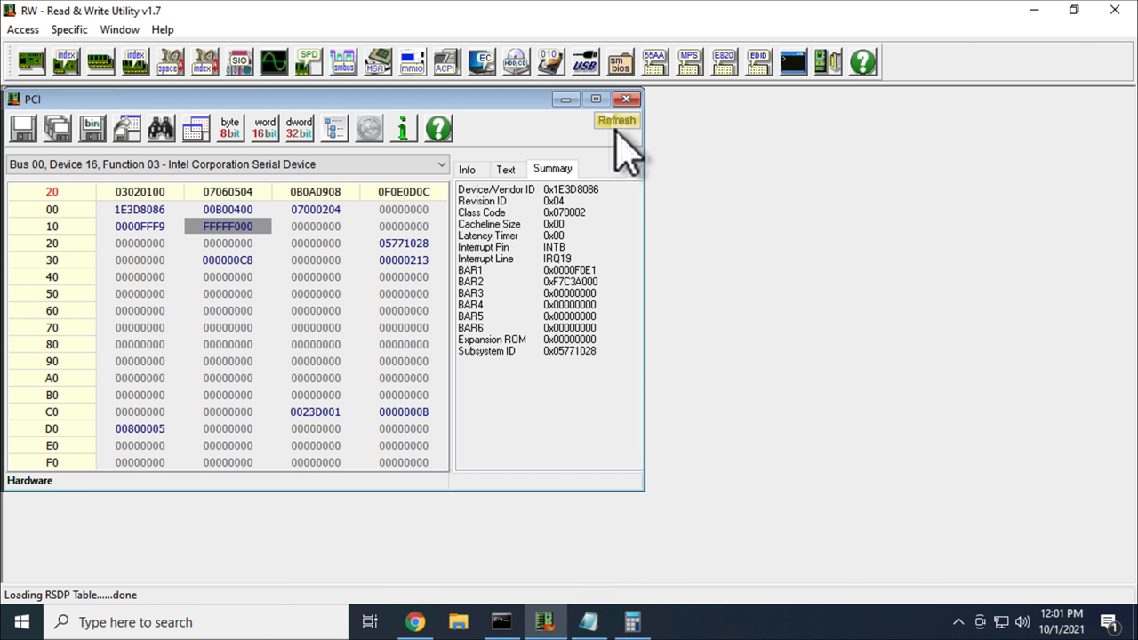
mouse_move(240, 263)
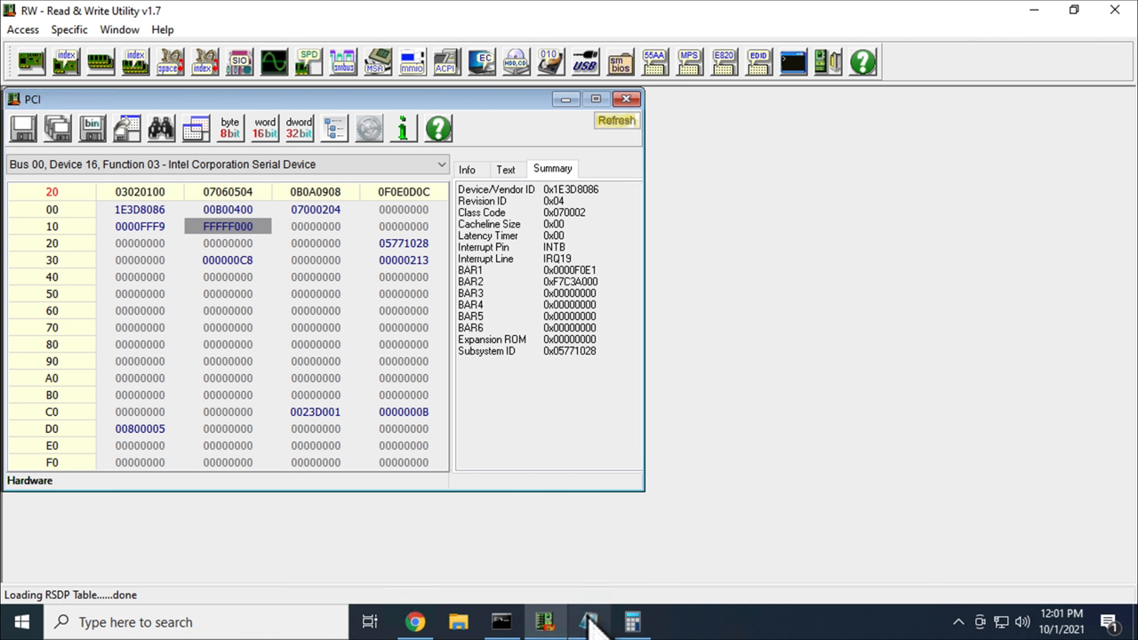
left_click(586, 623)
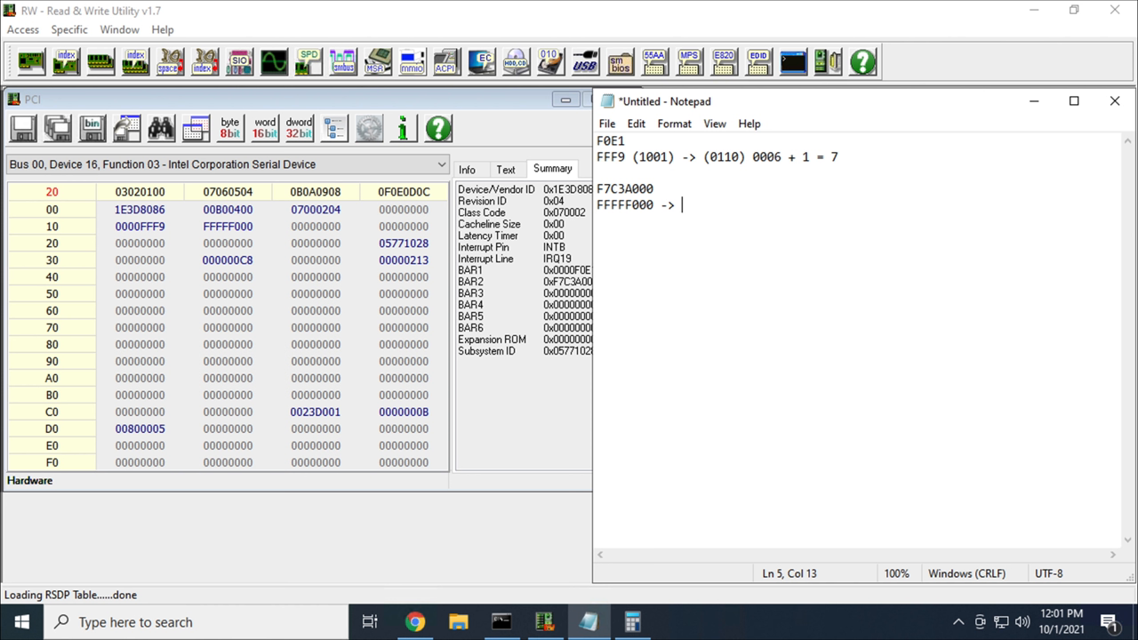
Step: Complete the BAR1 size line 'FFFFF000 -> 00000FFF + 1 = 0x1000' and return to the utility
type("00000")
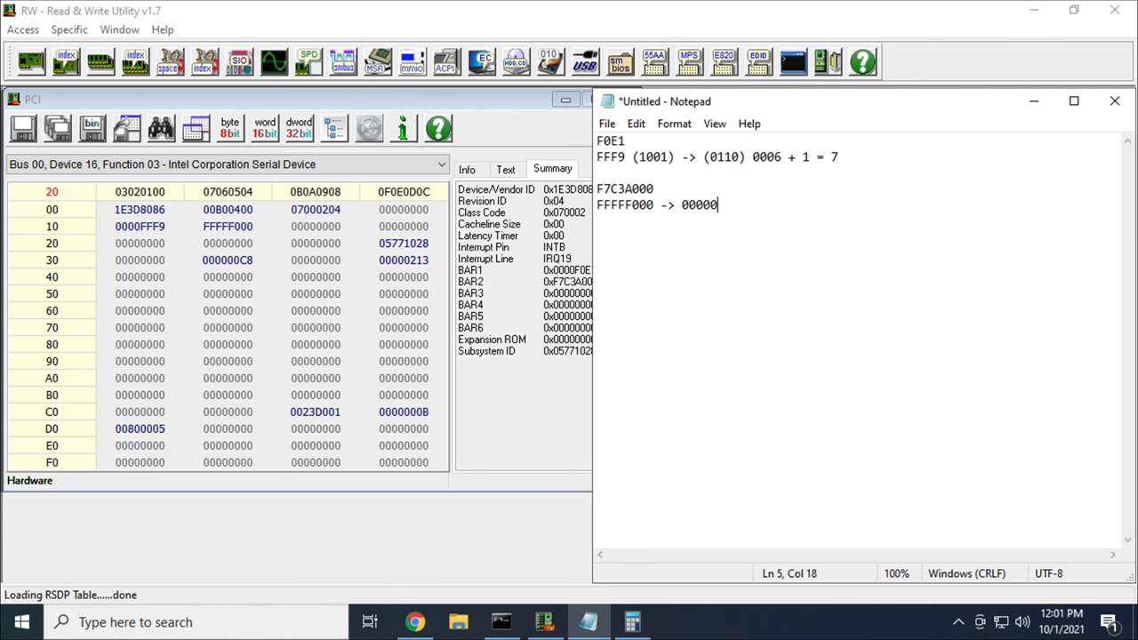
type("FFF")
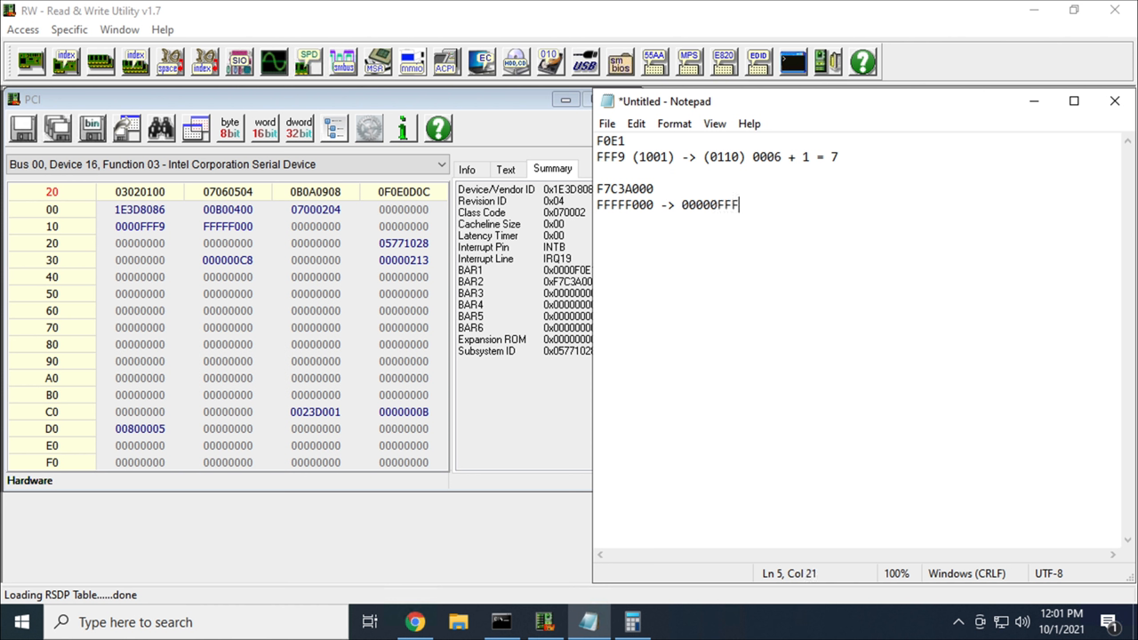
type("\" \"")
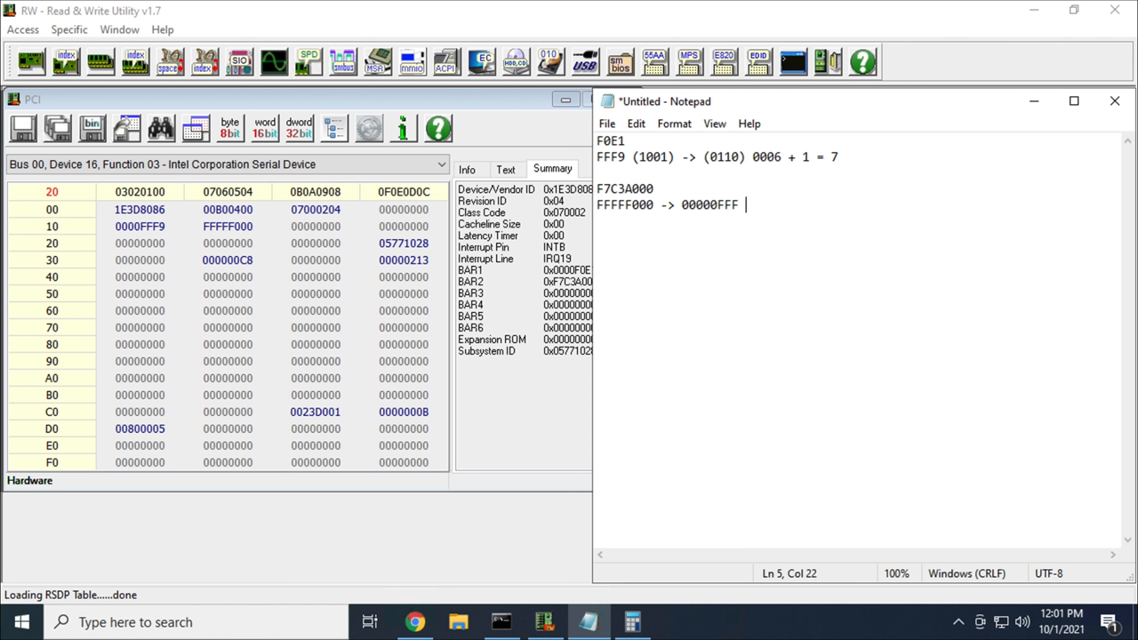
type("+ 1 = 0")
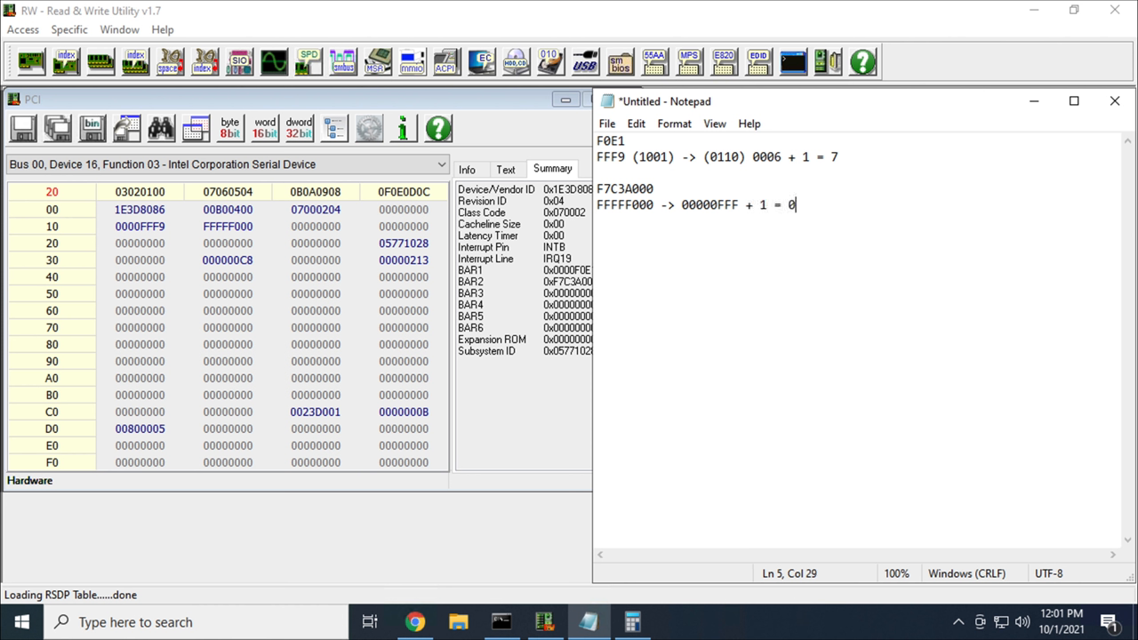
type("x1000")
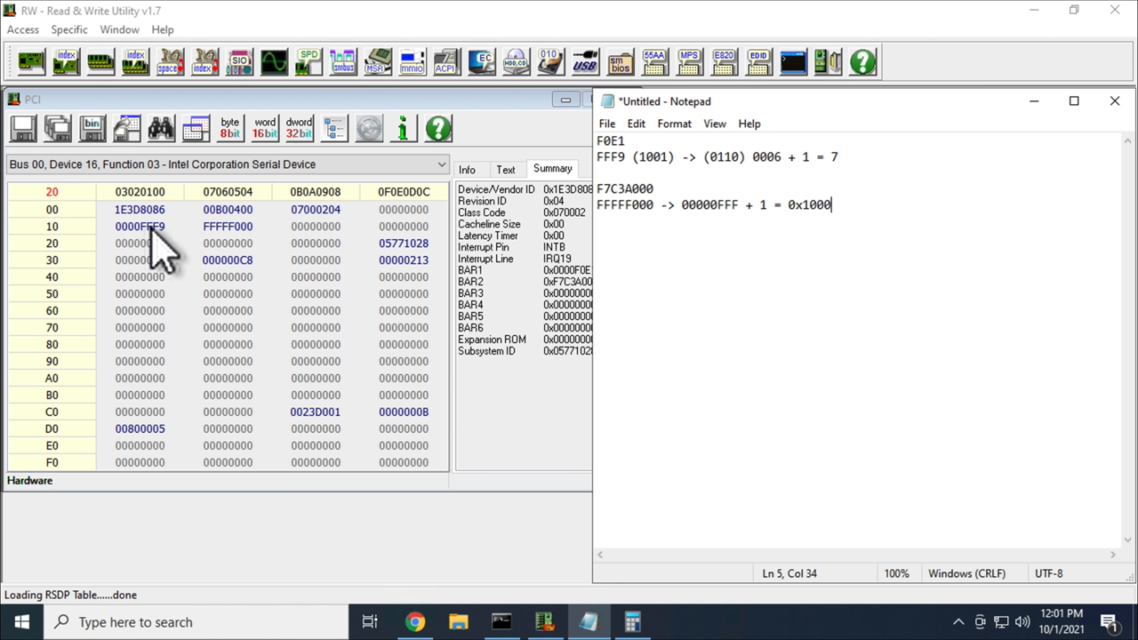
mouse_move(146, 242)
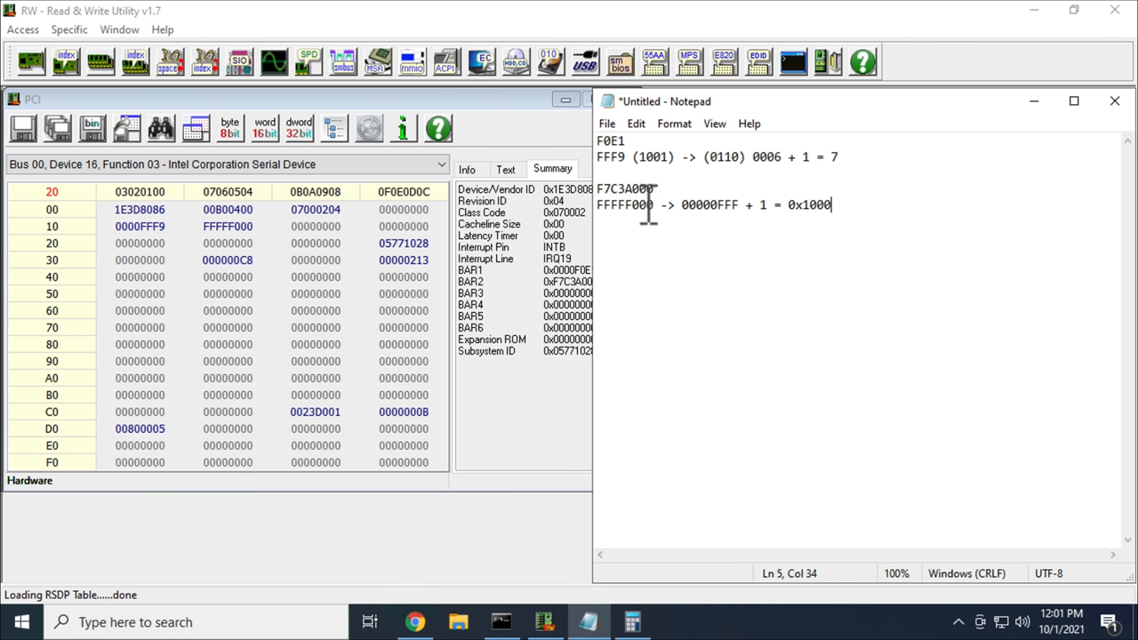
double_click(624, 188)
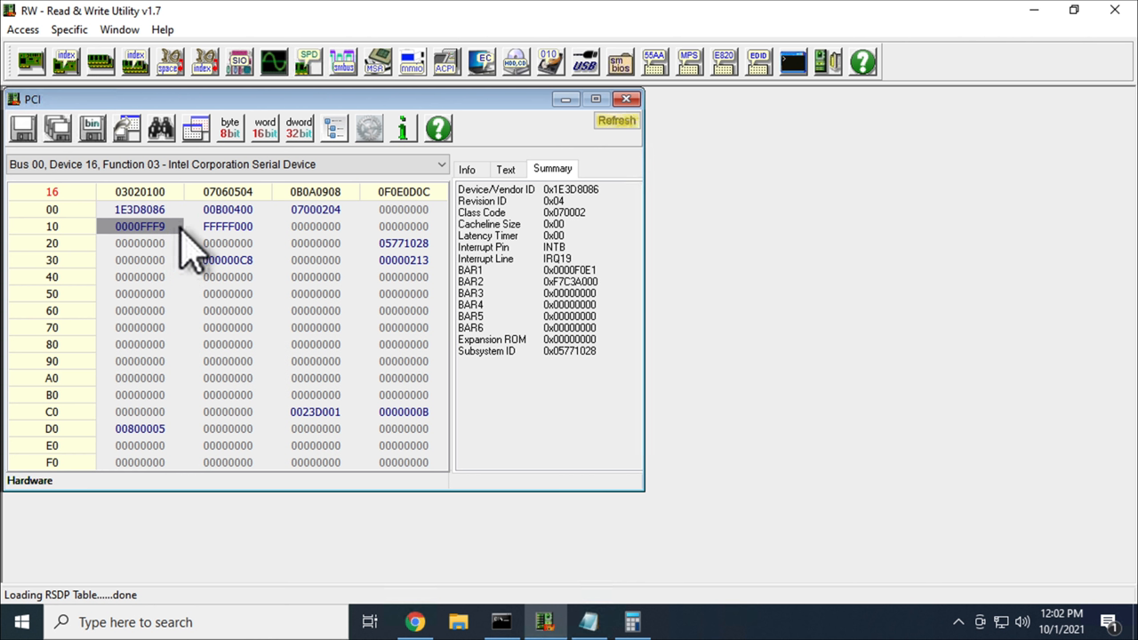
mouse_move(210, 253)
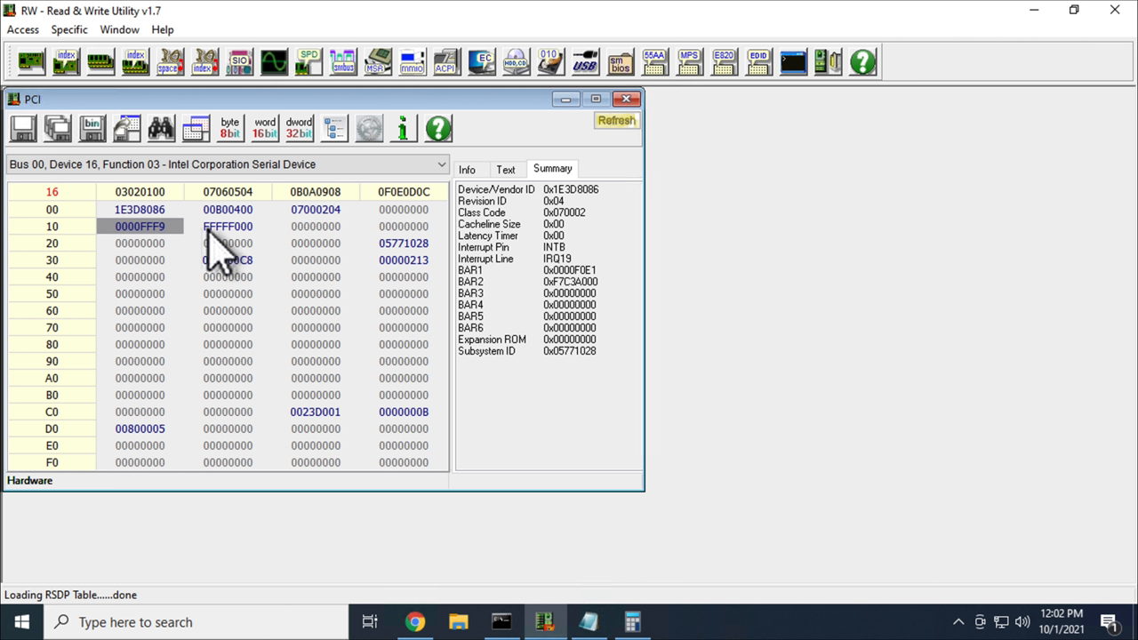
mouse_move(246, 258)
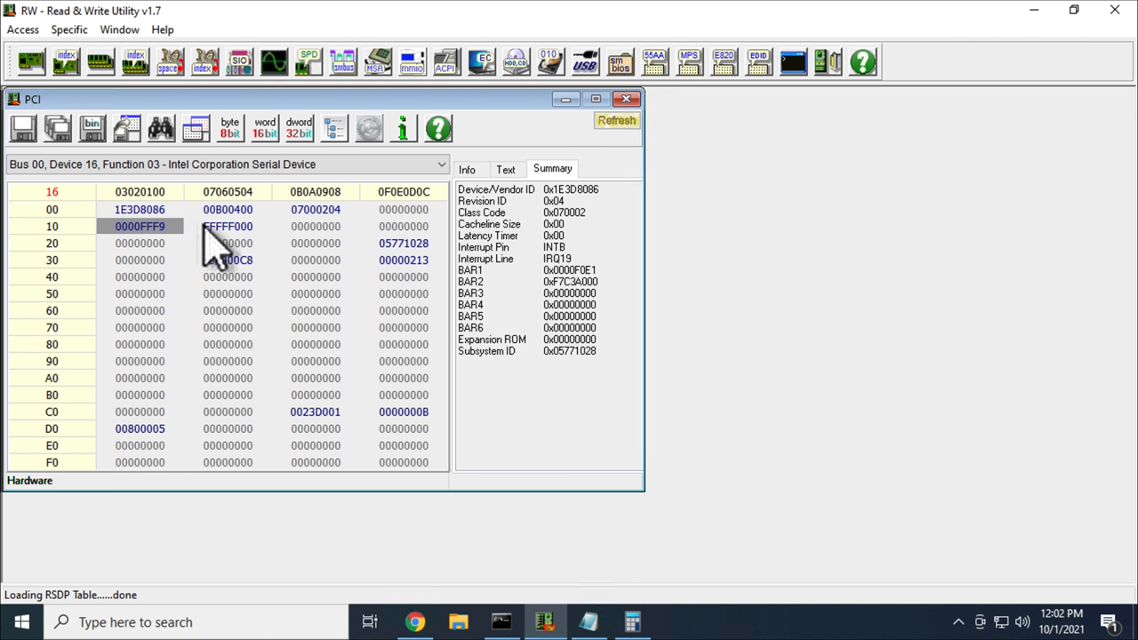
mouse_move(213, 302)
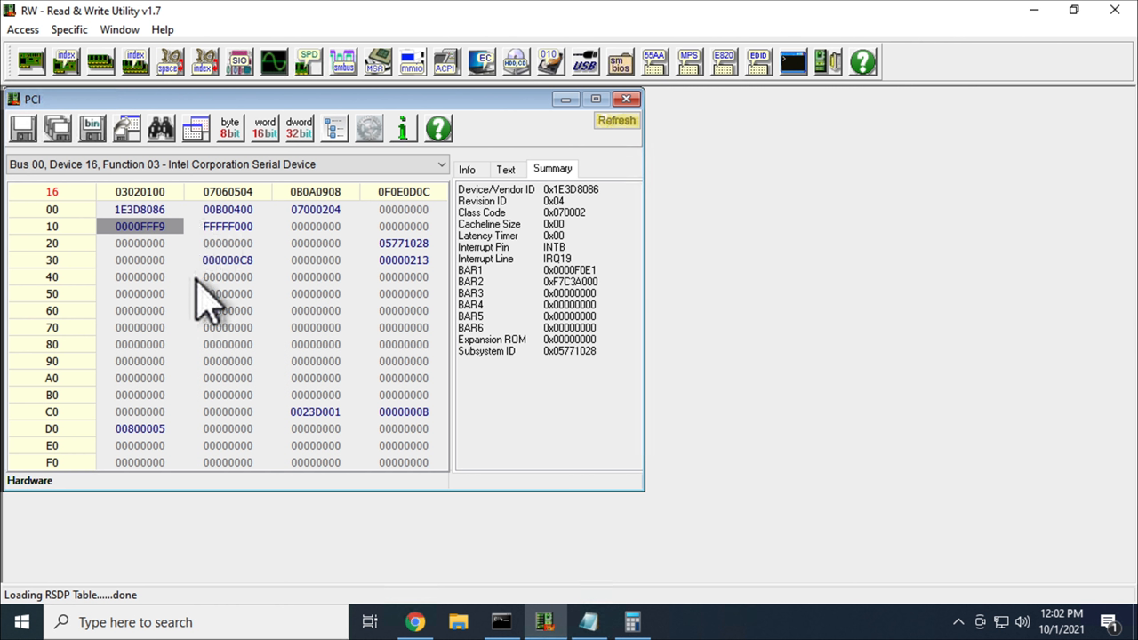